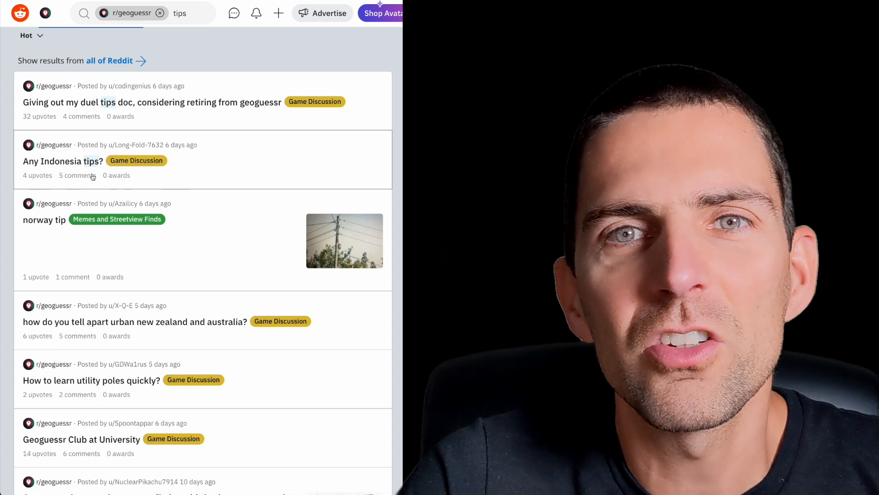
Scroll down the Memojog front page to reach the example GeoGuessr cards
scroll("down", 3)
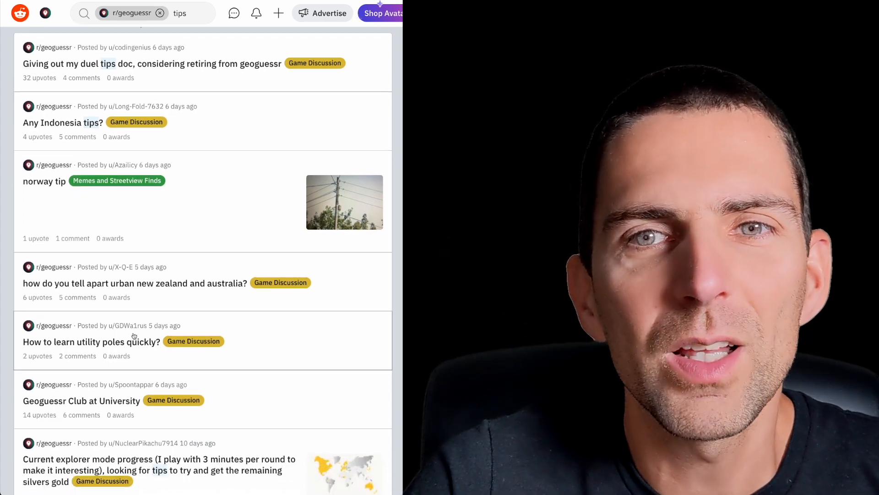
scroll("down", 3)
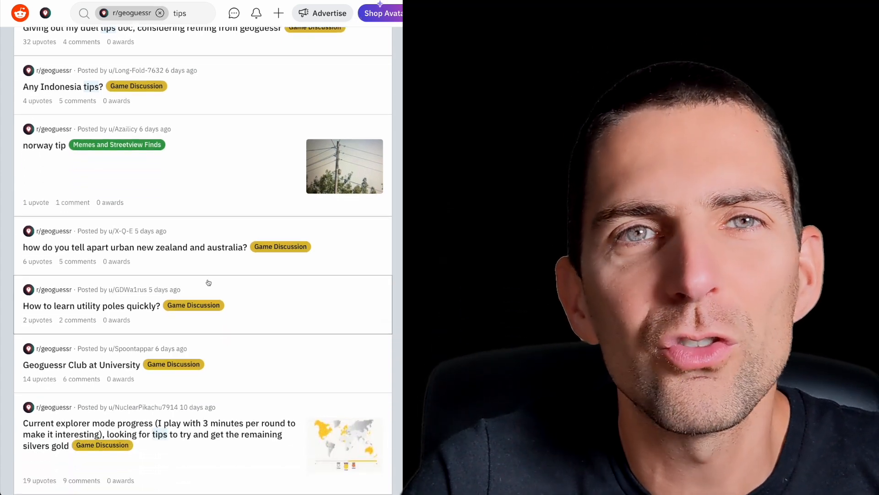
mouse_move(126, 329)
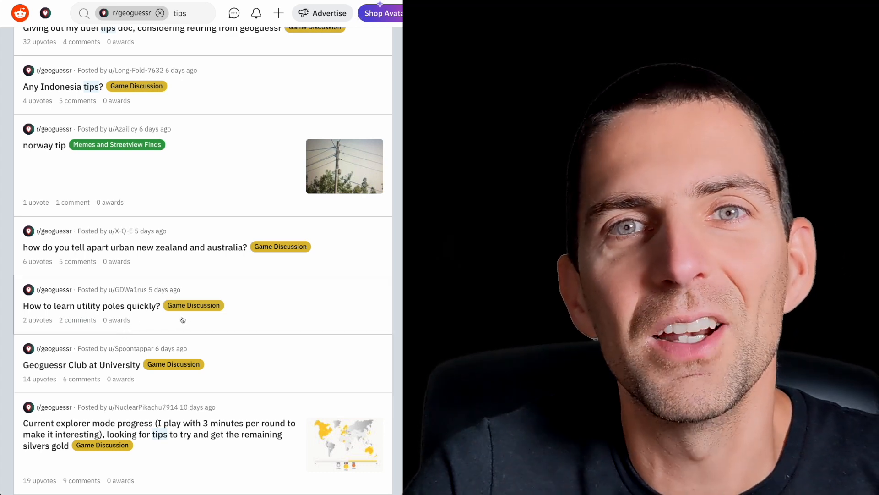
scroll("down", 3)
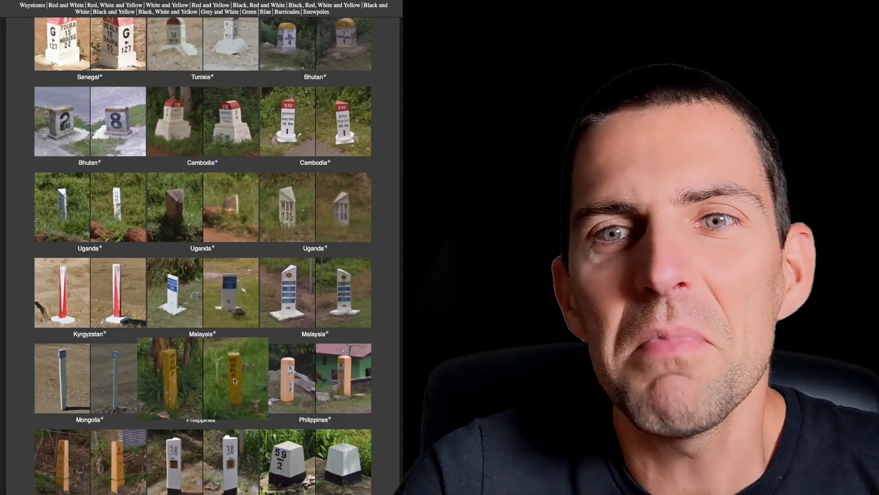
scroll("down", 3)
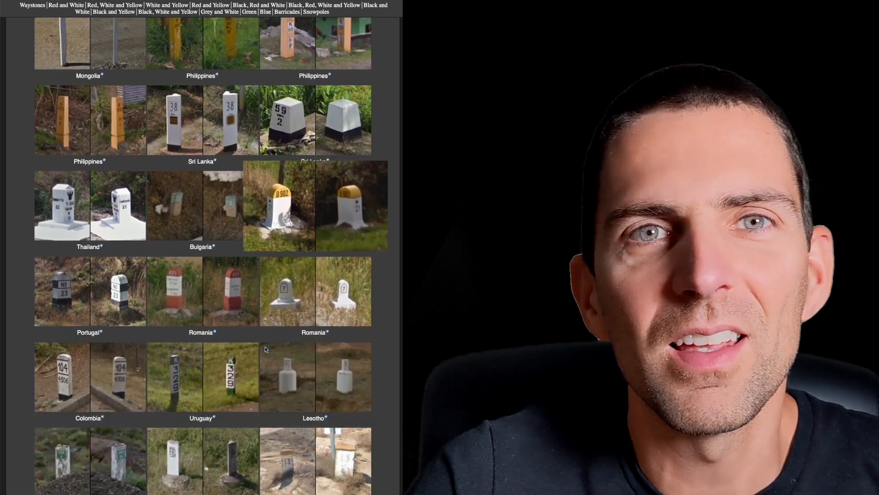
scroll("down", 3)
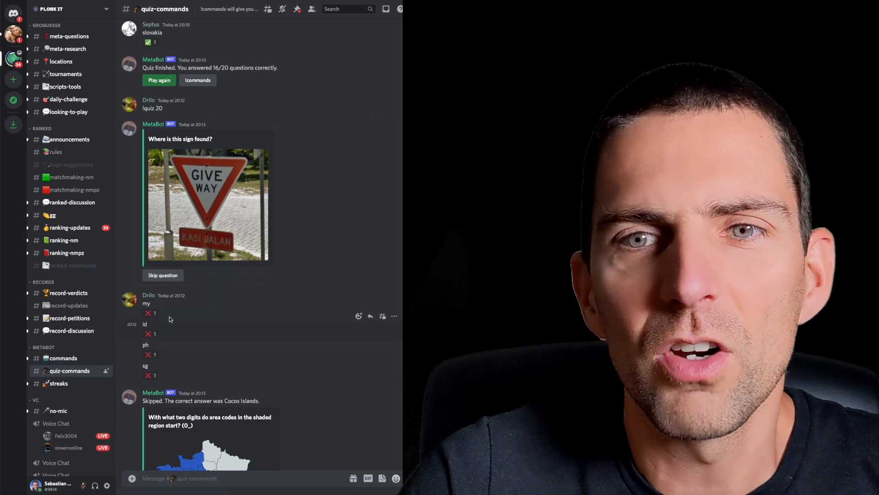
scroll("down", 3)
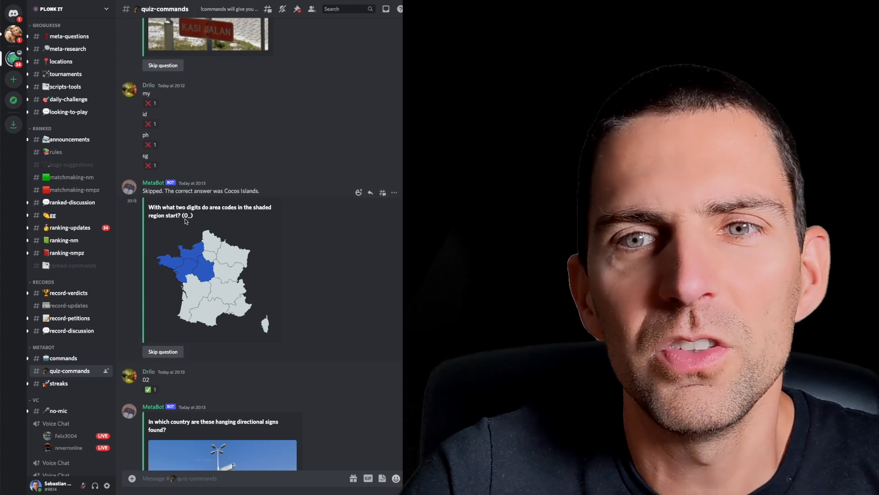
scroll("down", 3)
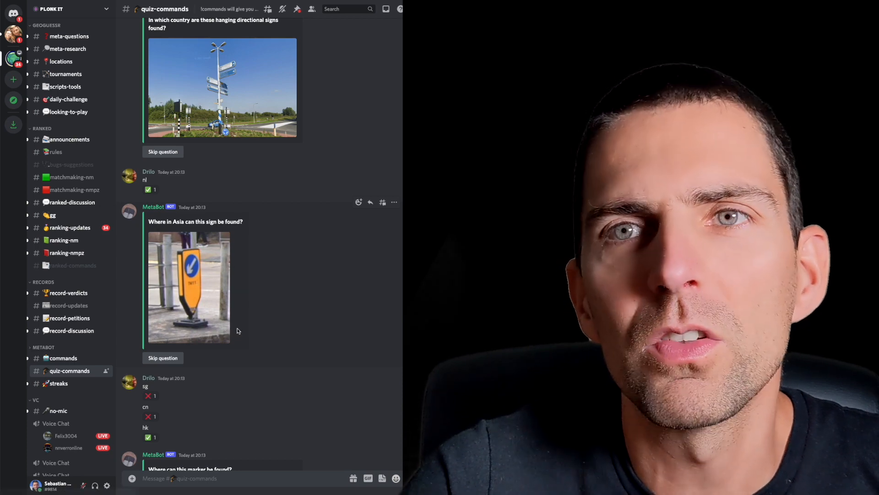
scroll("down", 3)
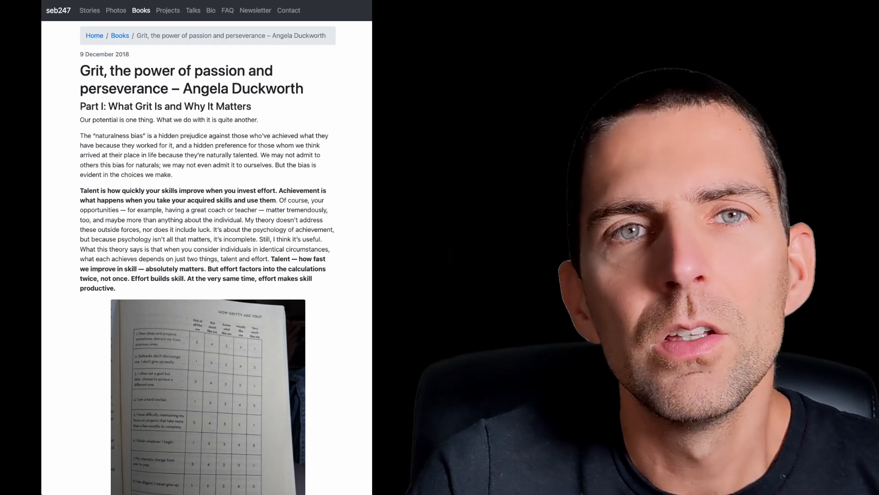
scroll("down", 3)
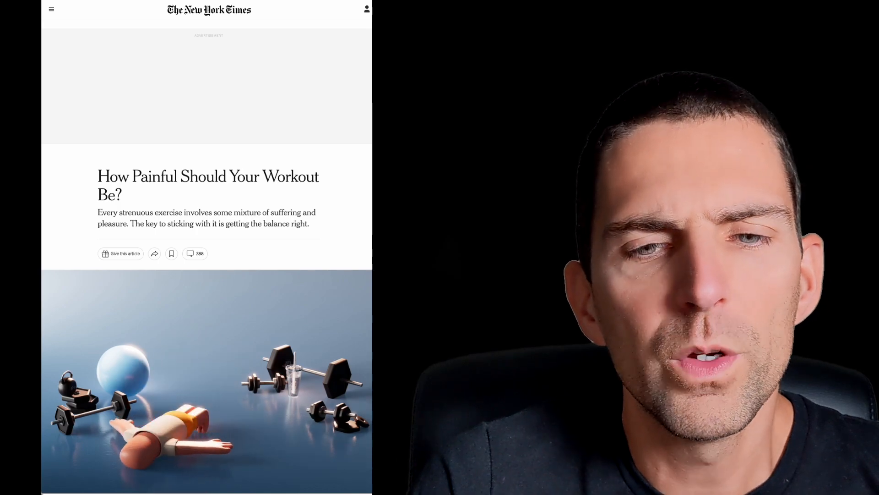
scroll("down", 3)
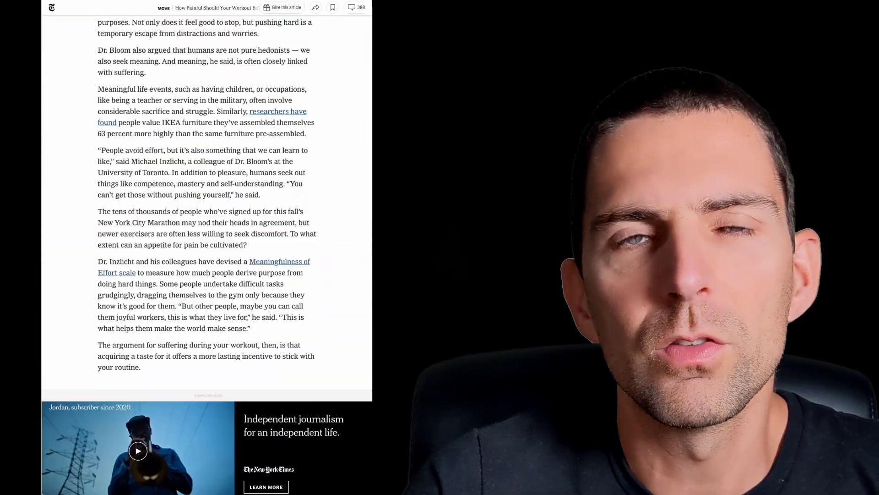
scroll("down", 3)
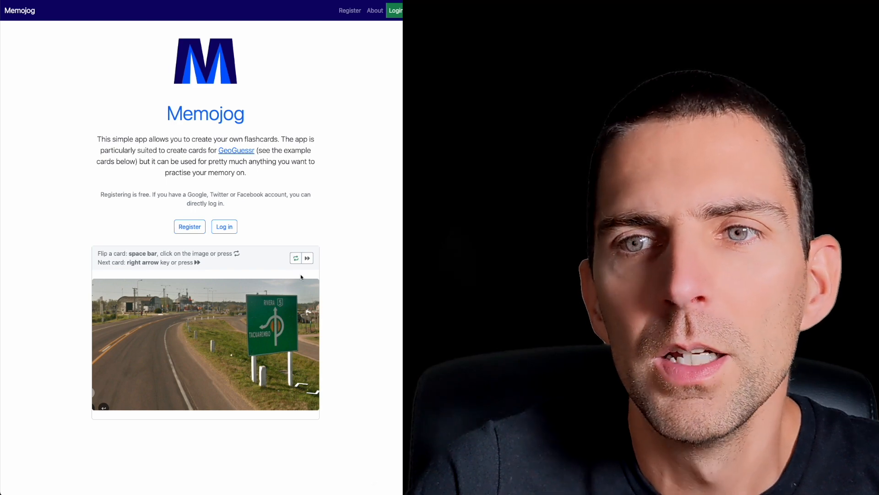
mouse_move(149, 325)
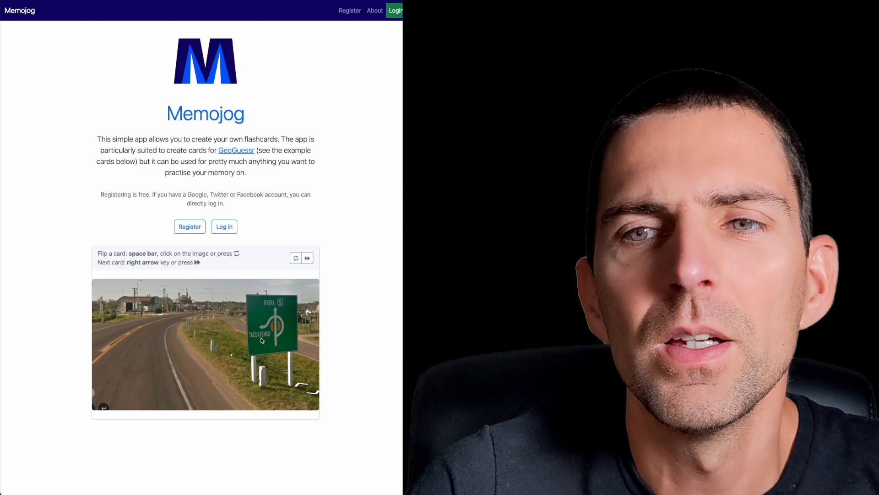
Reveal the road sign and desert road cards' country answers, advancing until the deck ends
left_click(204, 341)
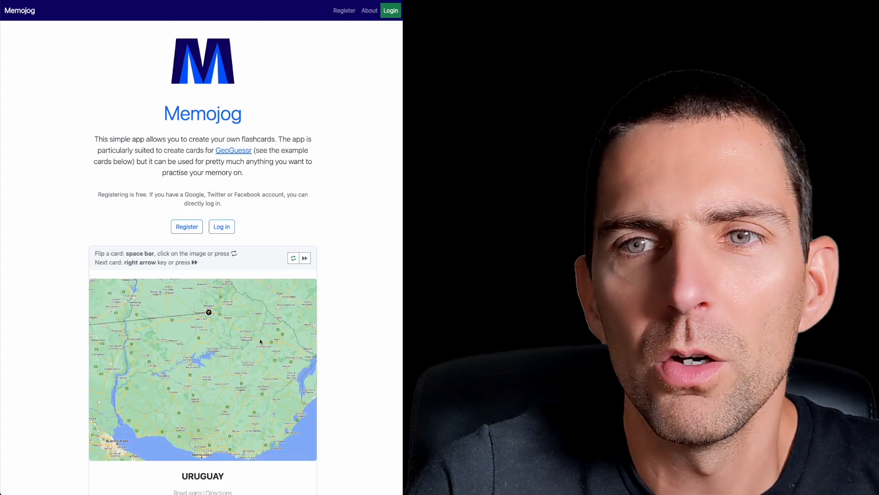
left_click(201, 368)
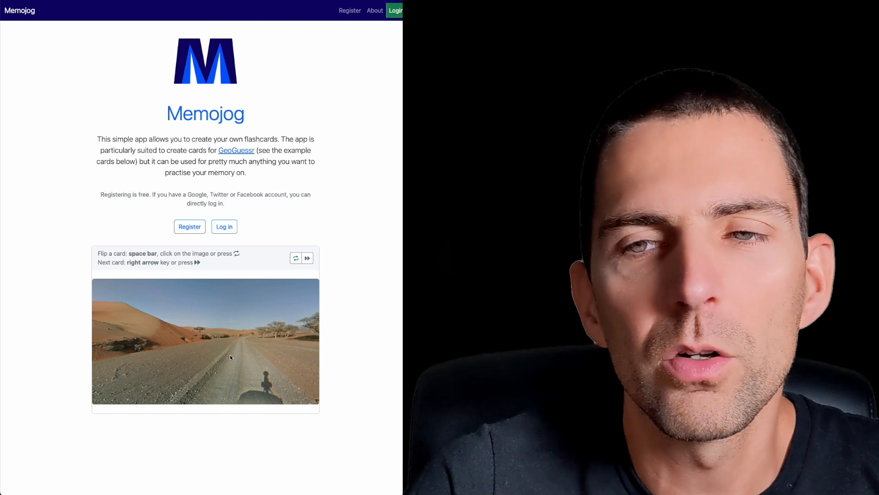
left_click(205, 341)
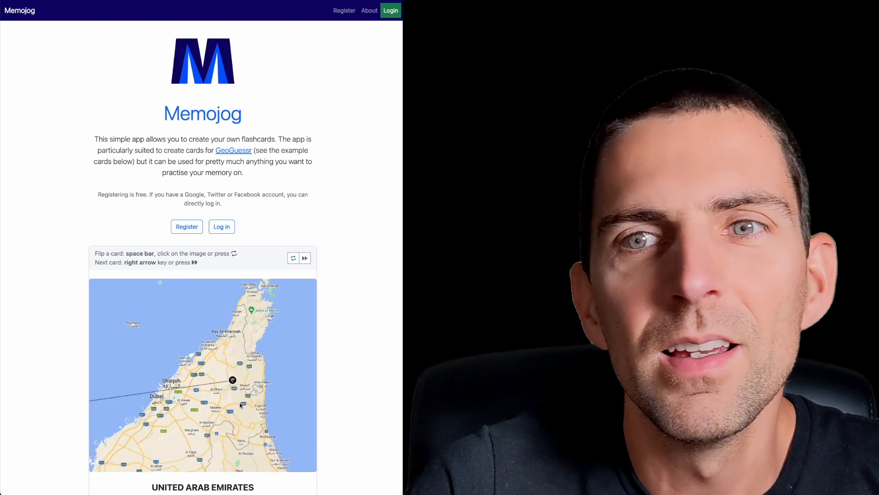
scroll("down", 3)
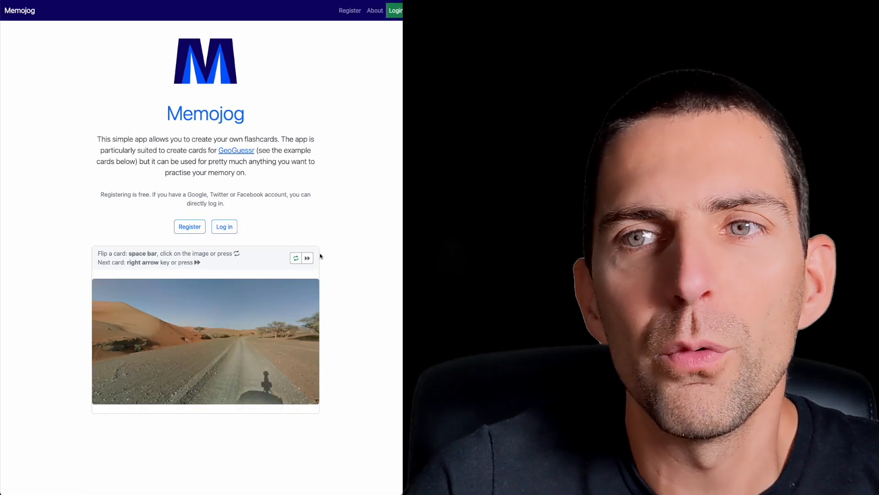
left_click(307, 258)
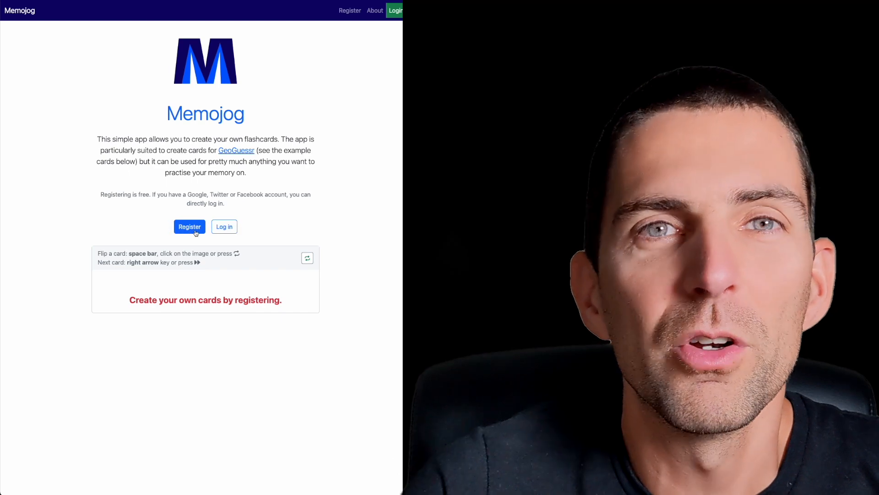
mouse_move(224, 226)
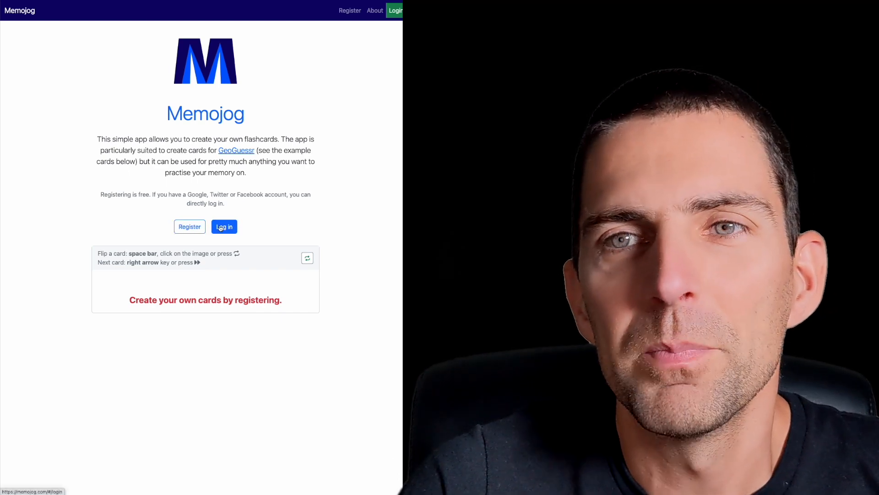
Sign in with email and password to reach the Practice time page
left_click(223, 226)
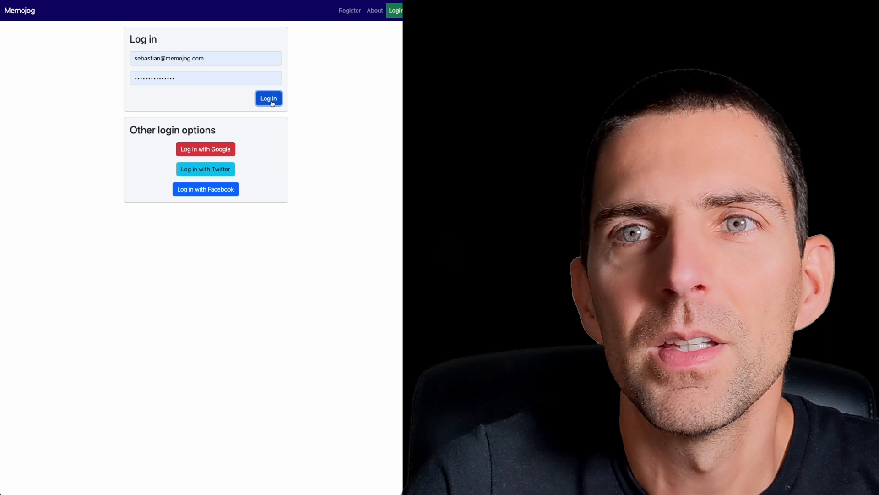
left_click(269, 98)
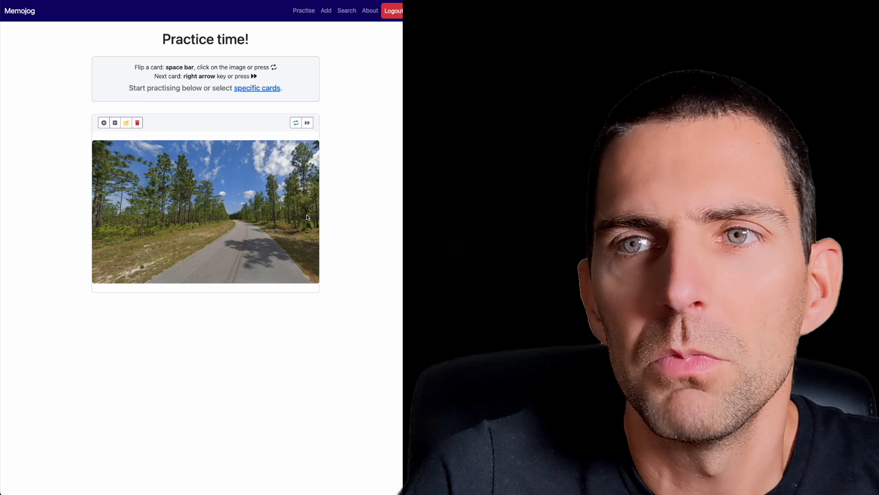
mouse_move(255, 196)
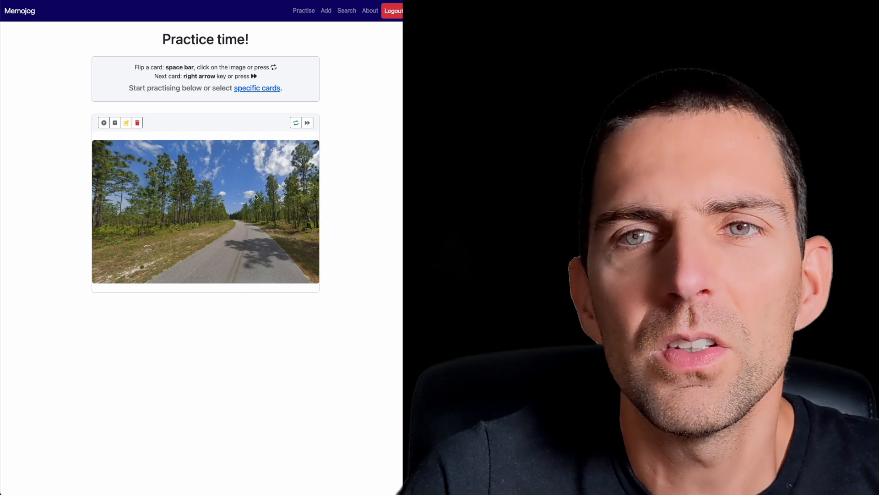
mouse_move(248, 244)
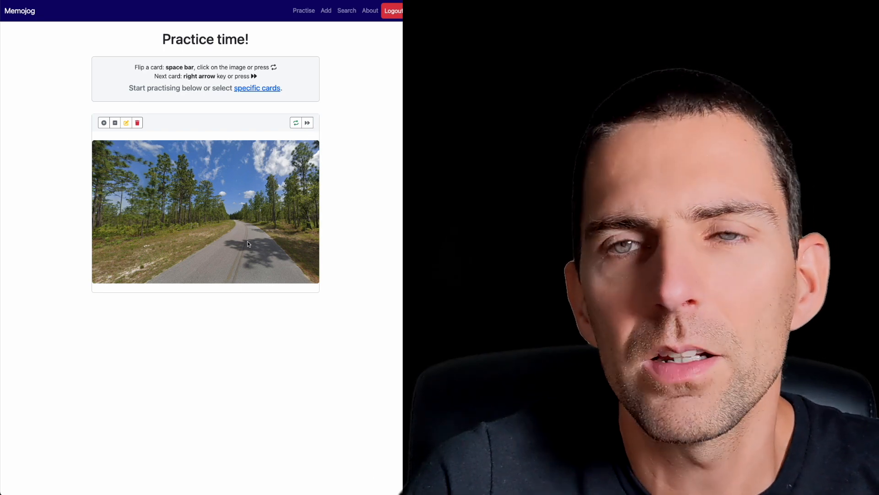
mouse_move(233, 240)
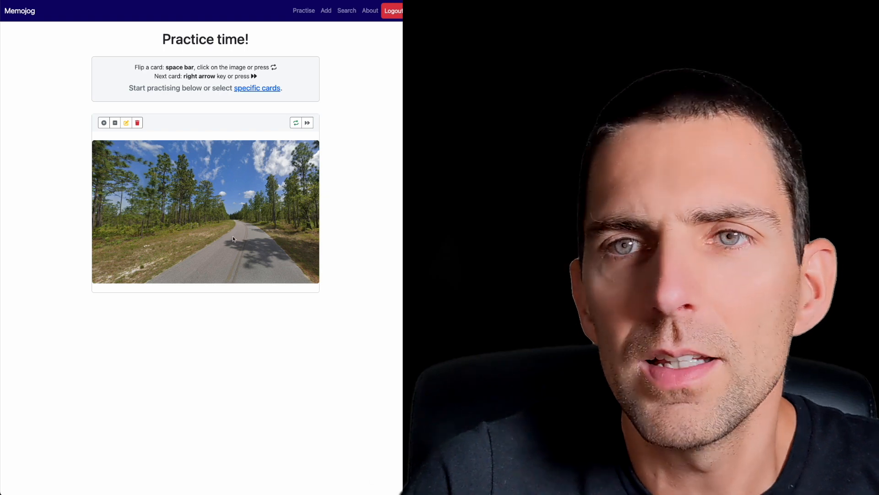
Flip the forest, tundra and countryside road cards, then show the Country/Category/Sub-Category filters
left_click(205, 211)
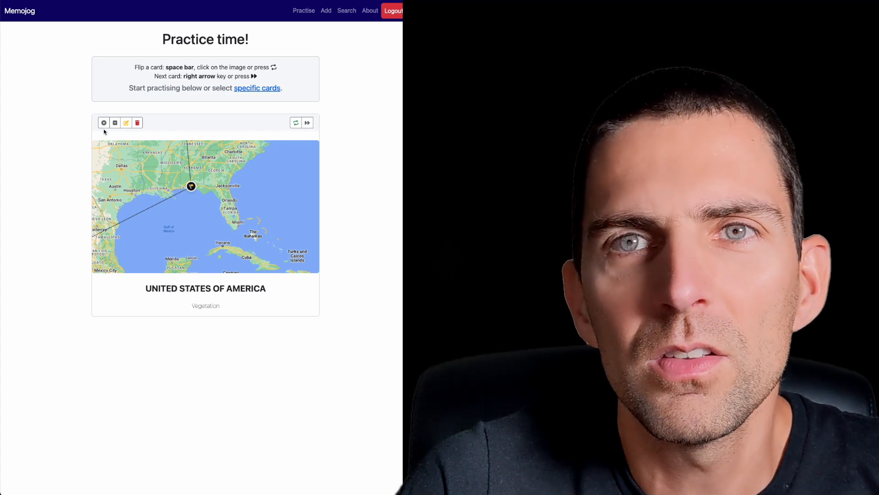
mouse_move(103, 122)
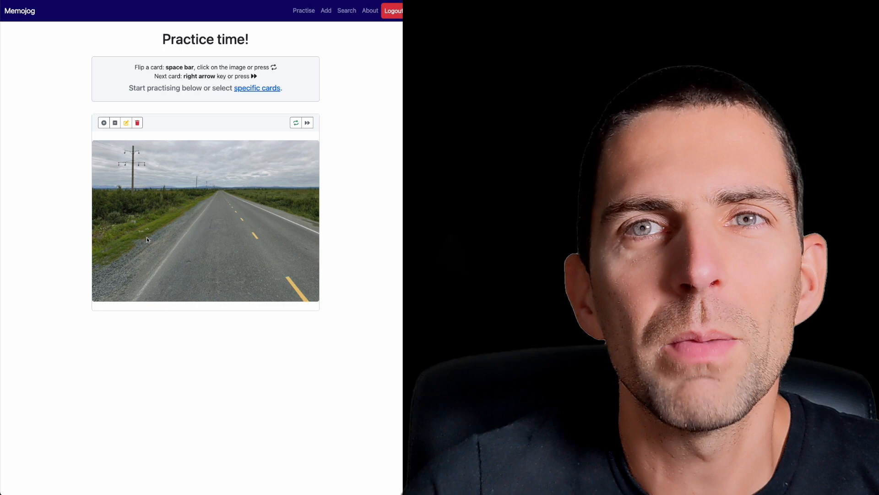
mouse_move(282, 249)
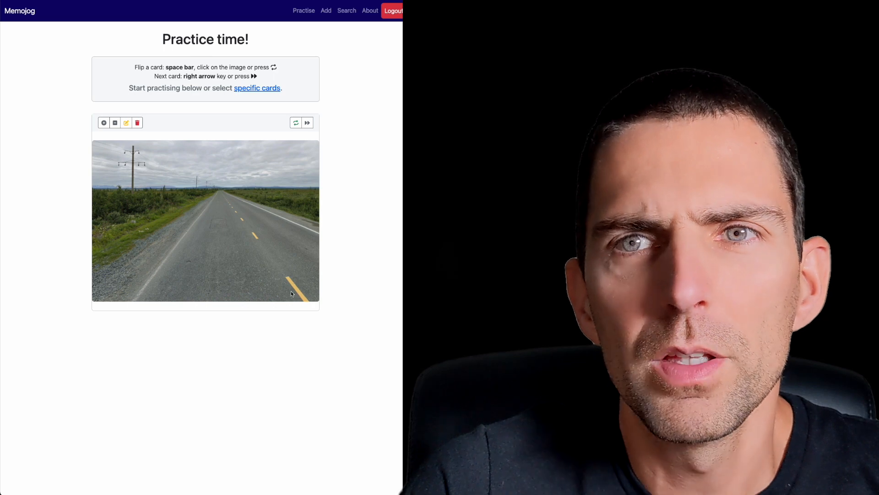
mouse_move(258, 259)
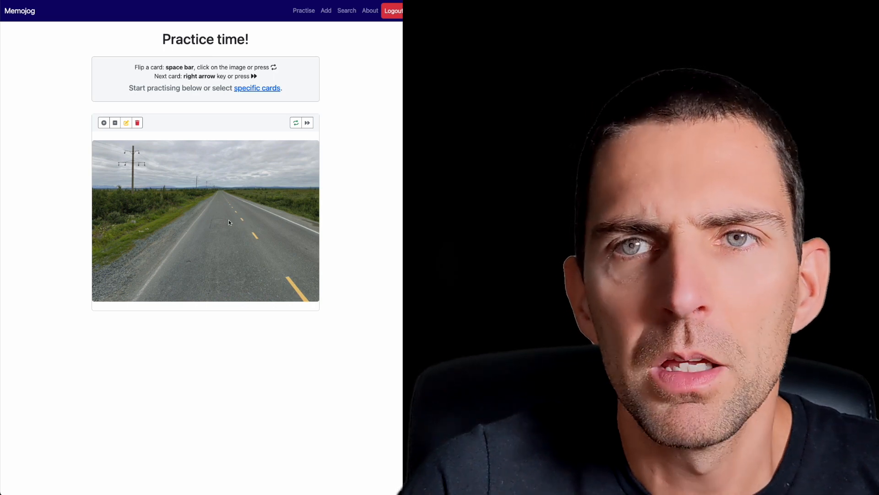
mouse_move(164, 193)
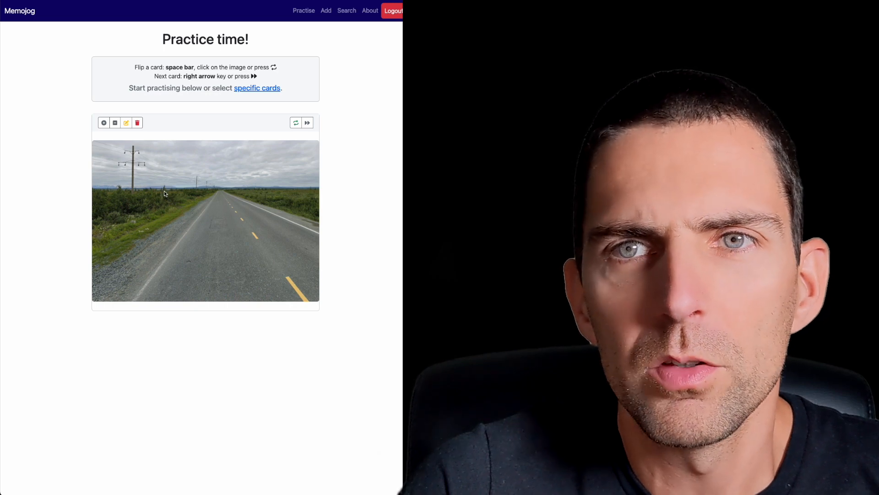
left_click(205, 220)
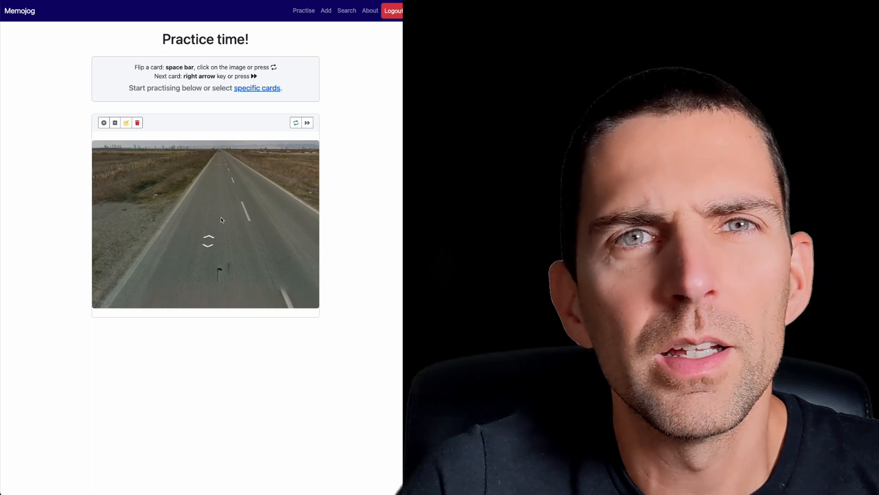
left_click(205, 223)
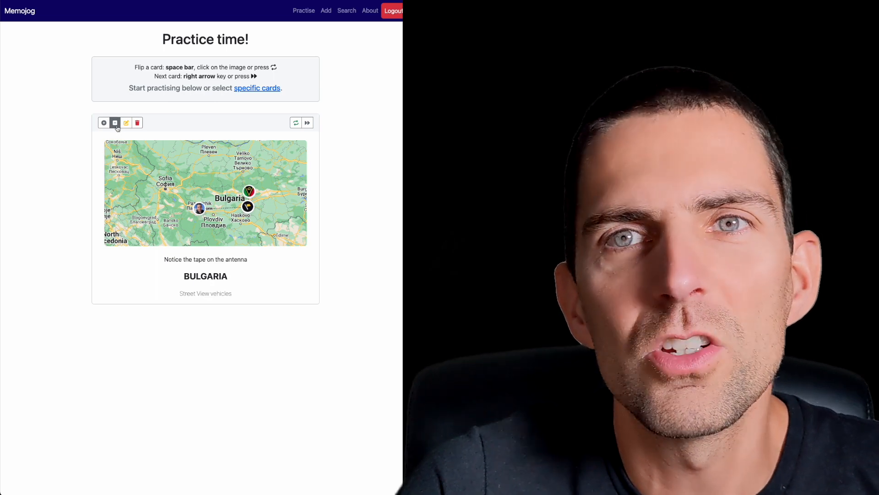
mouse_move(115, 121)
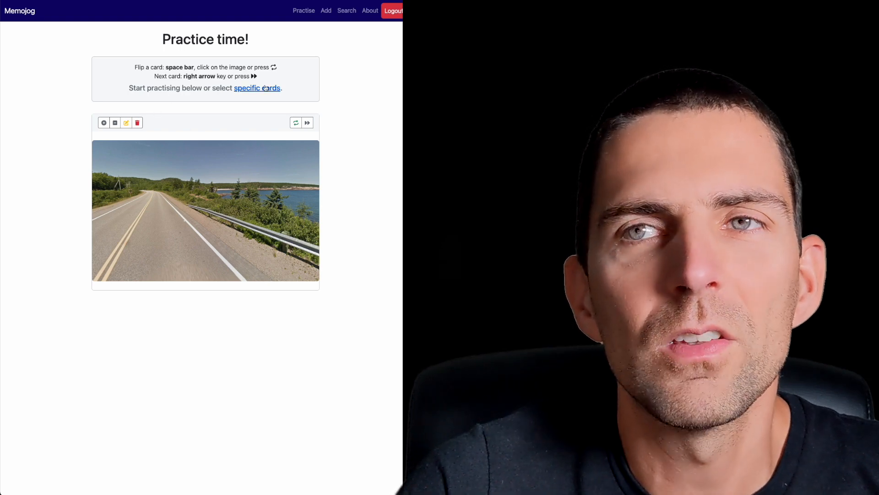
left_click(257, 88)
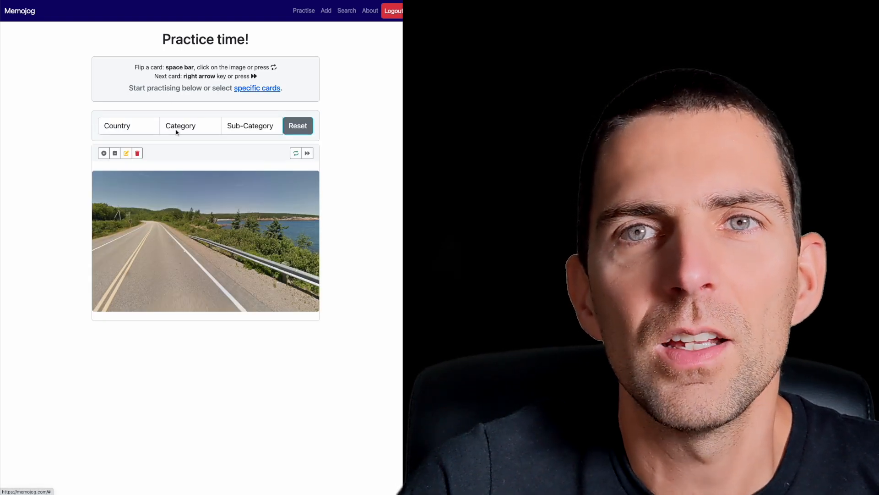
Filter practice to the Bollards category, step through to a roadside milestone card, and hide the filters
left_click(181, 125)
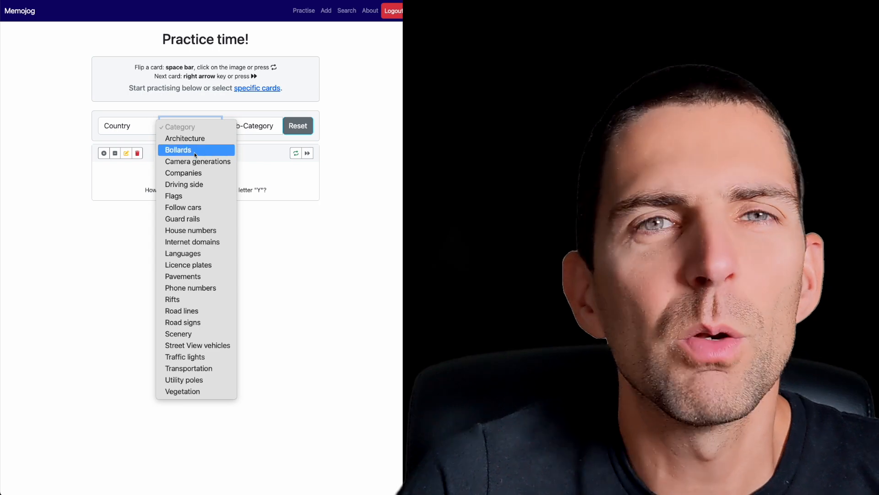
left_click(177, 149)
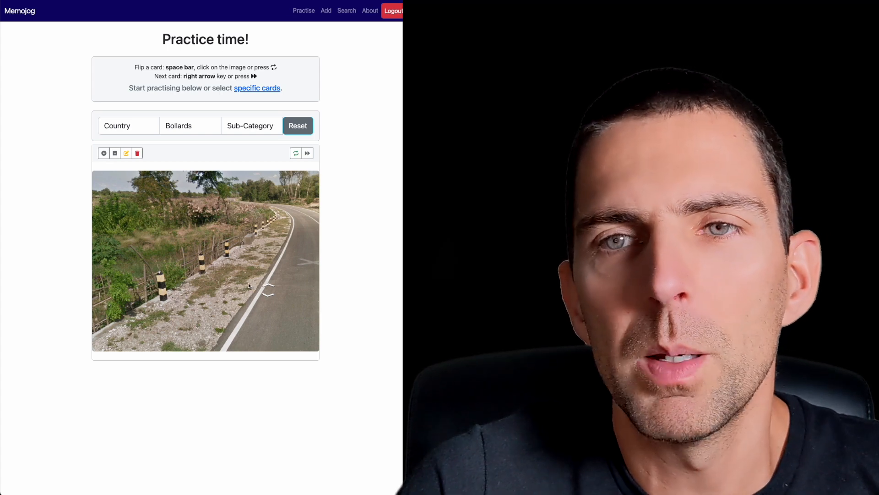
mouse_move(240, 209)
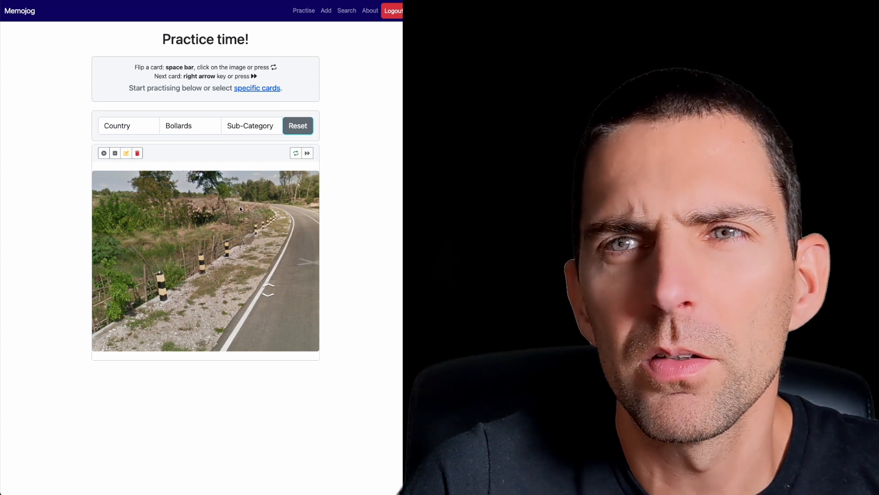
left_click(296, 153)
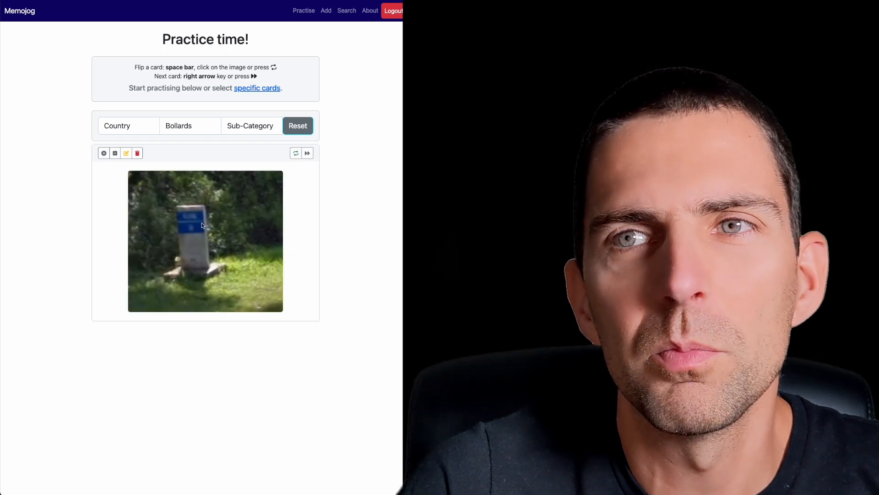
left_click(307, 153)
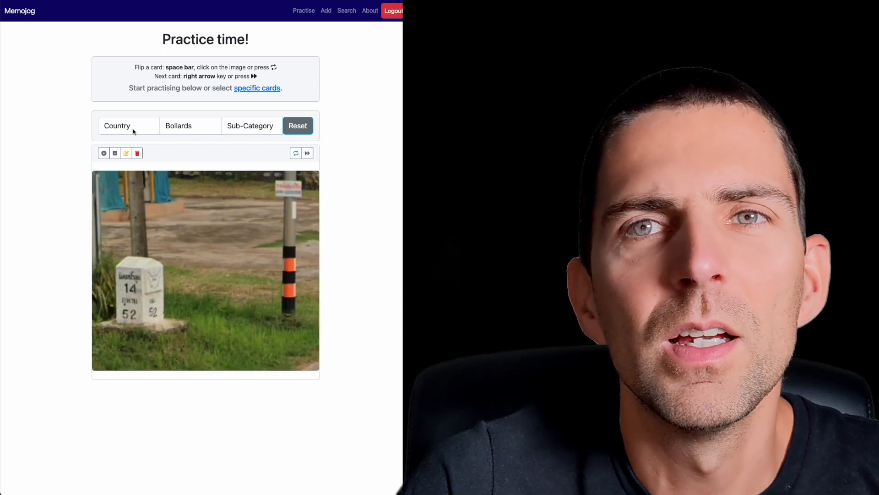
left_click(190, 126)
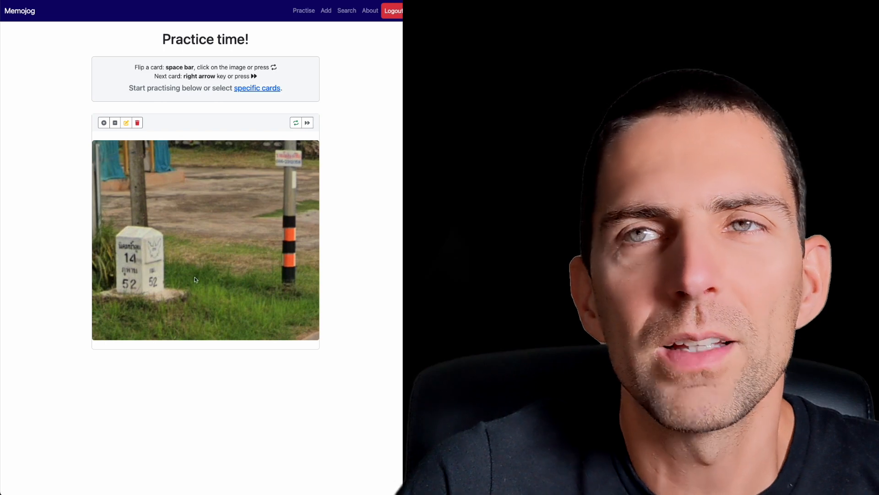
mouse_move(333, 49)
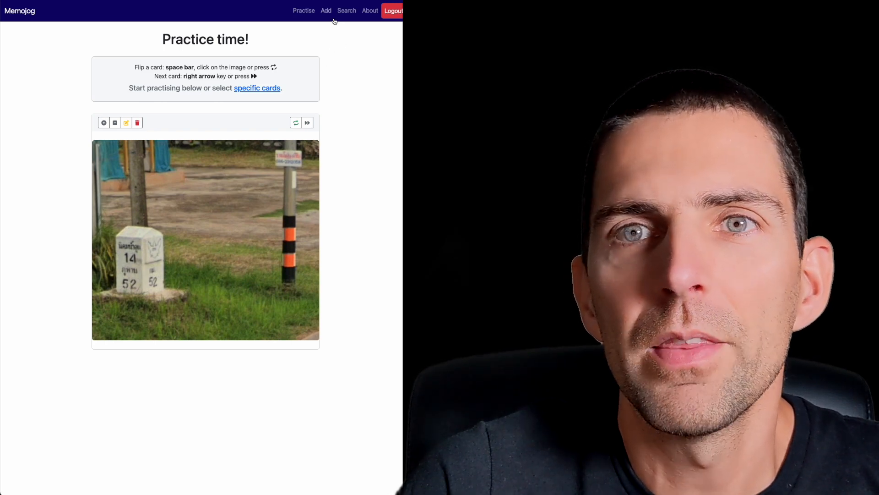
left_click(205, 240)
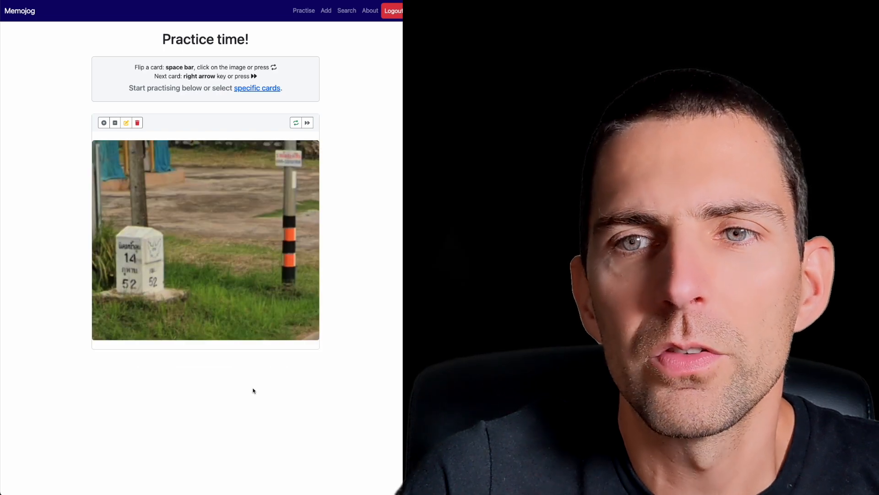
mouse_move(206, 242)
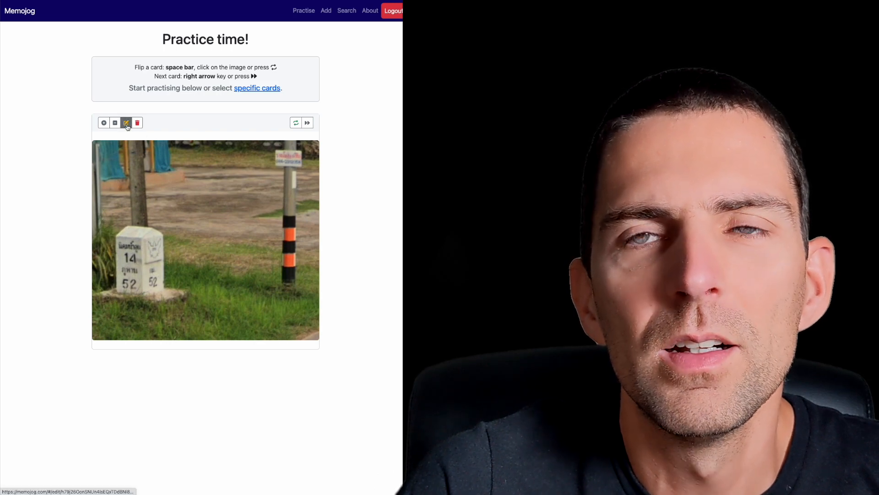
Edit the Thailand Bollards card and enter 'Guess the country' as its front text
left_click(126, 122)
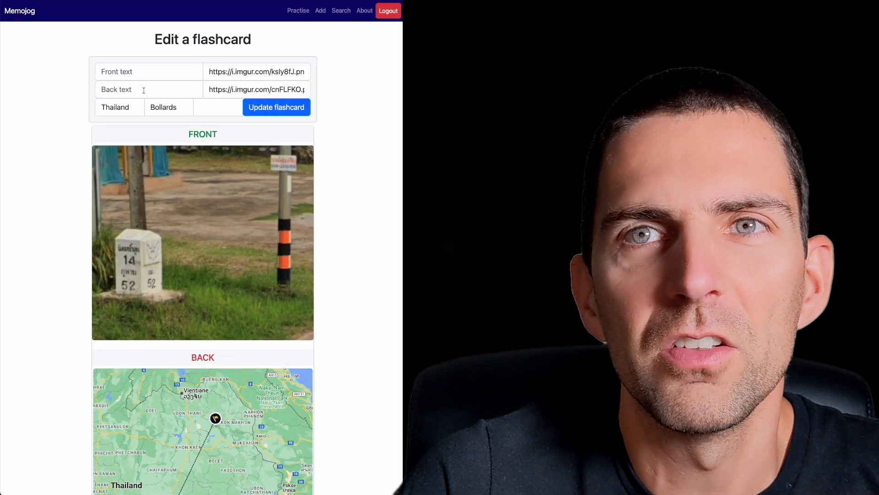
left_click(148, 71)
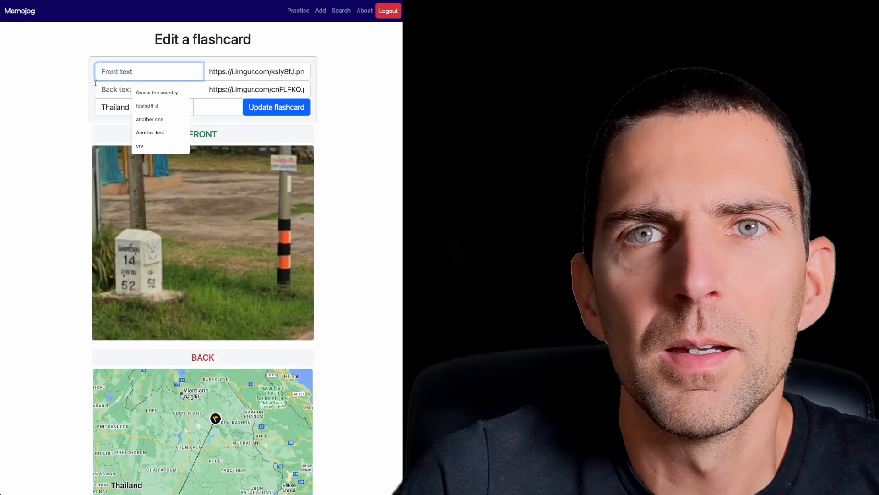
left_click(169, 107)
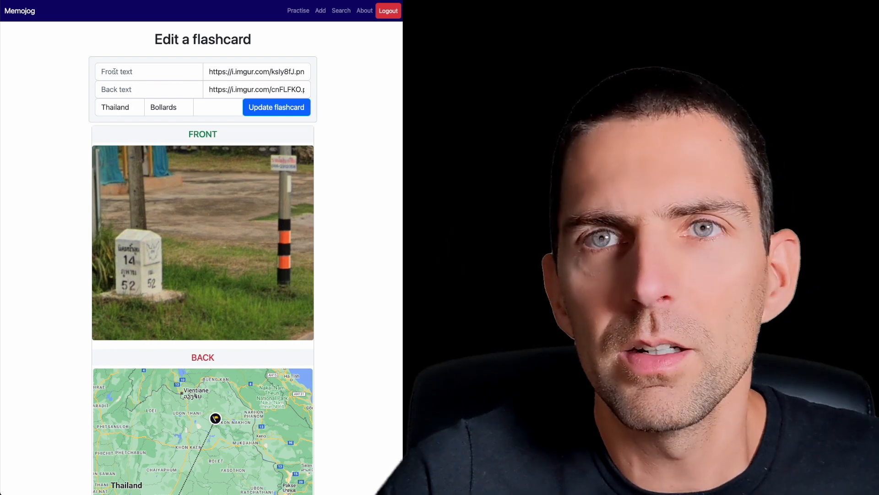
type("Guess the country")
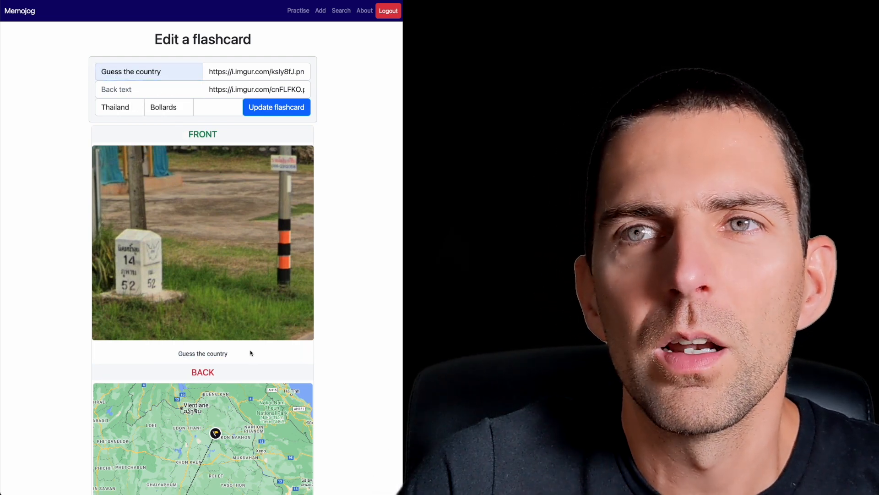
Clear the front caption, update the flashcard and return to practice
left_click(276, 107)
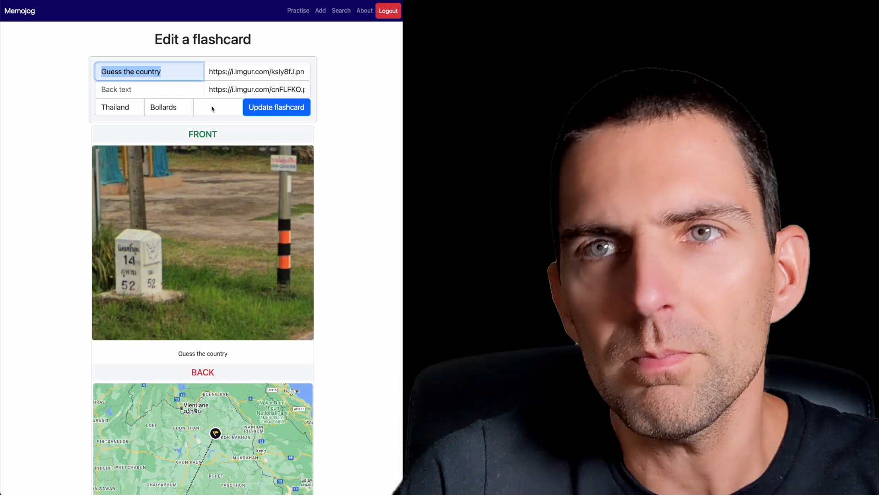
left_click(276, 106)
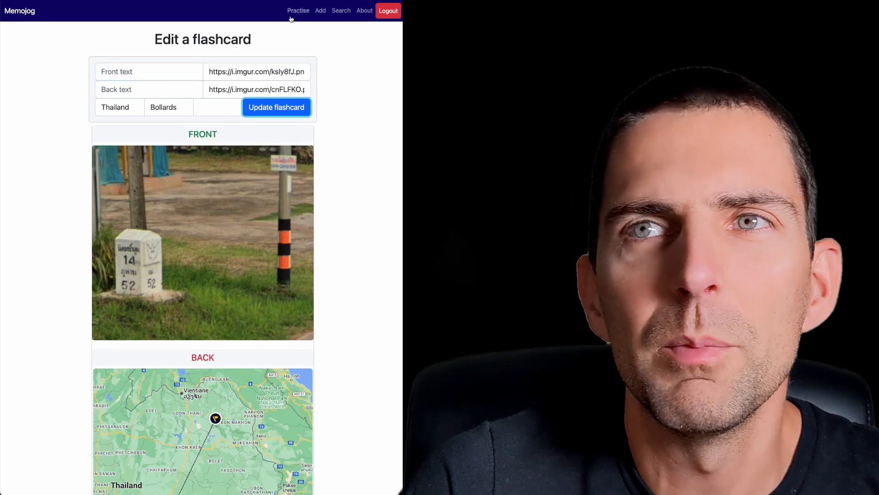
left_click(298, 10)
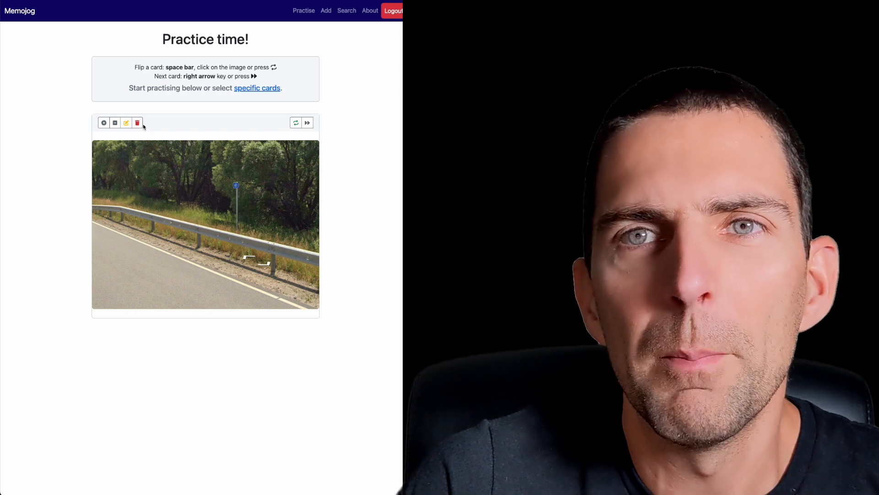
Cancel the Delete Card dialog for the guard rail card, then go to the Add page
left_click(137, 122)
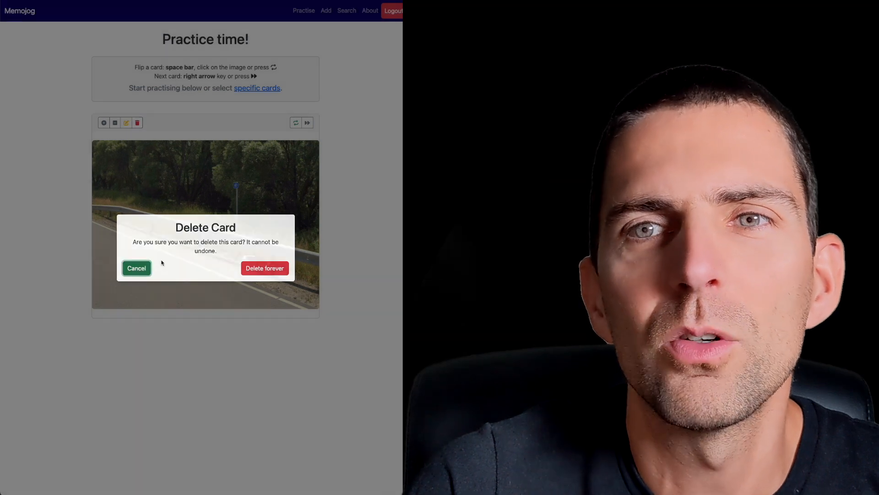
left_click(137, 268)
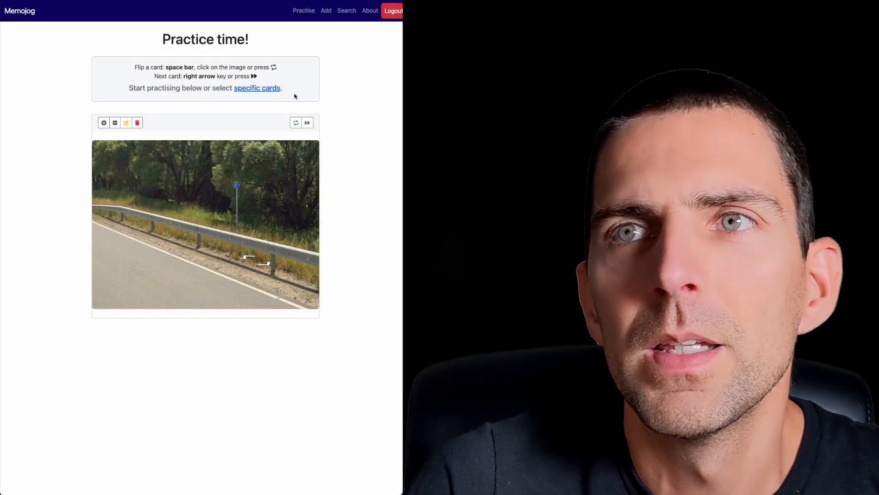
left_click(326, 10)
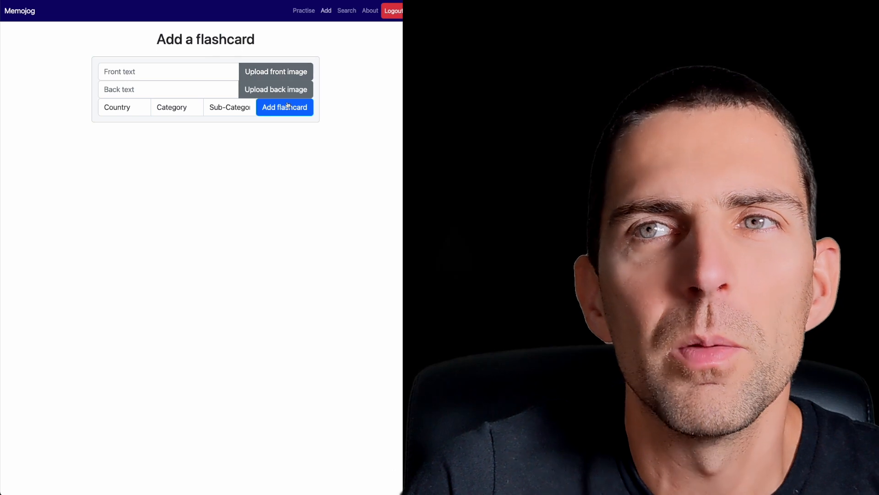
Fill the new card with front text 'Guess the country' and back text answer Bahrain
left_click(123, 107)
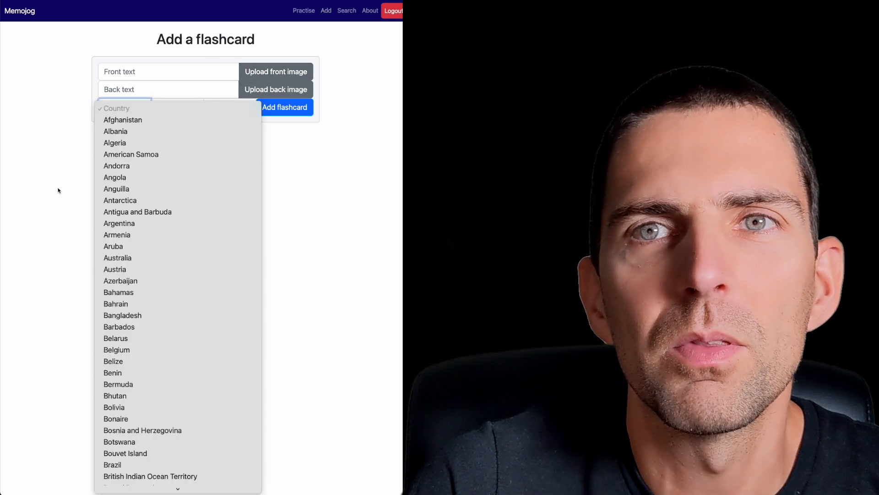
left_click(177, 107)
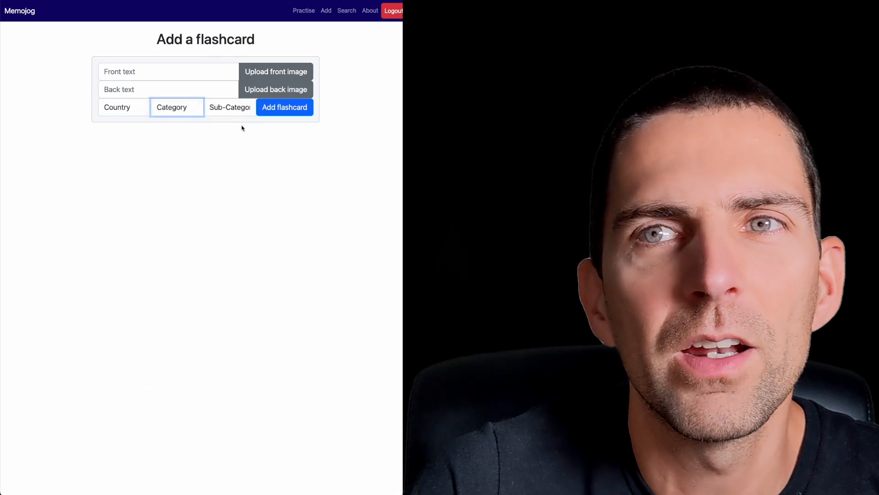
left_click(168, 71)
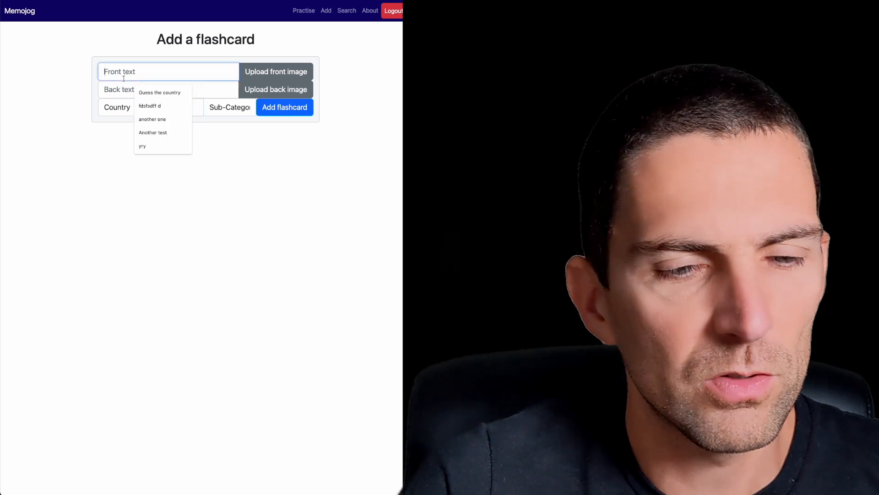
left_click(160, 92)
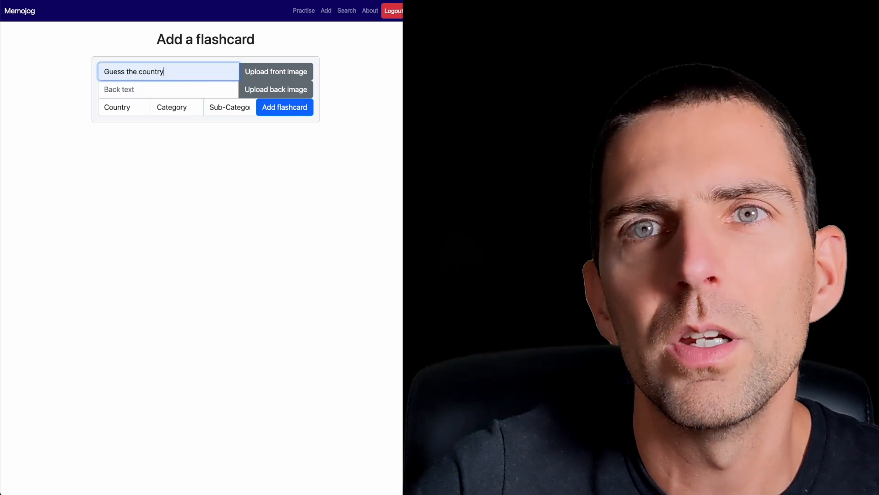
left_click(169, 89)
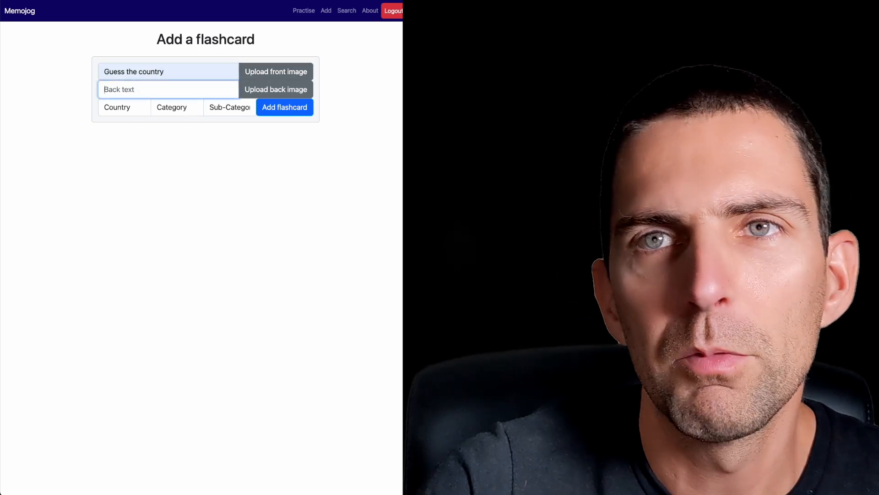
type("Some d")
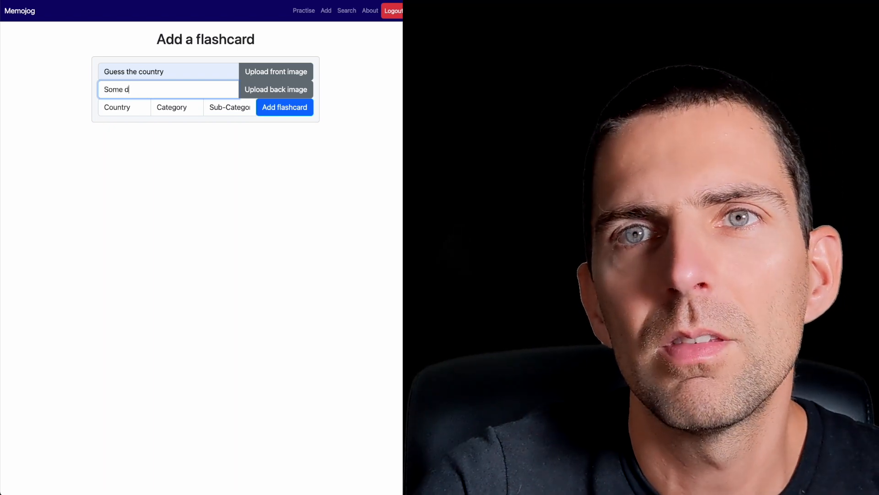
type("rn")
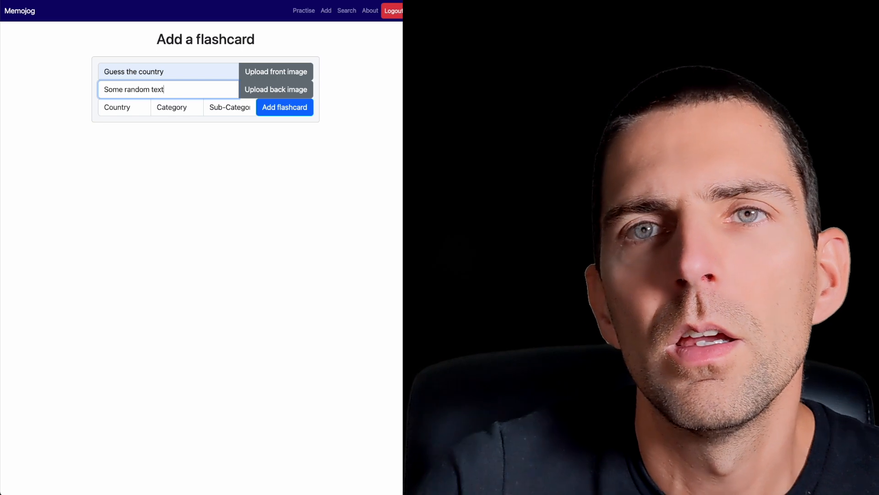
type("Bahrain")
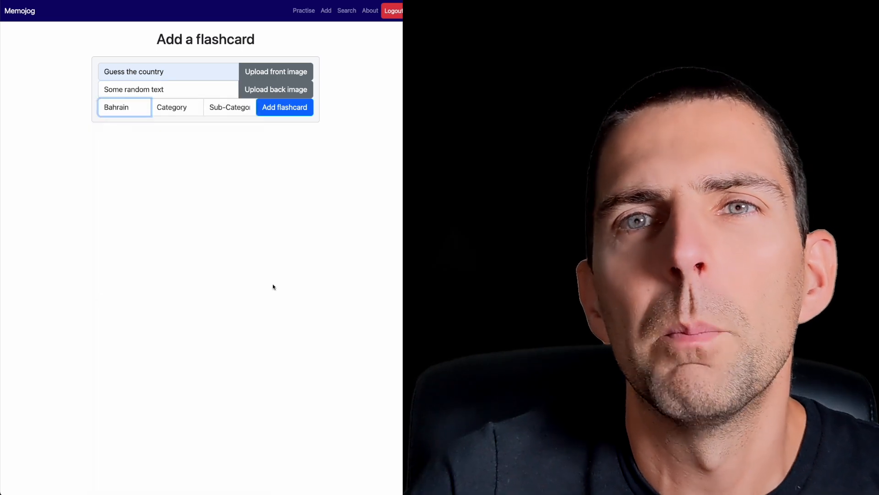
Assign the Guard rails category, review the card's edit form, and go to Search
left_click(177, 107)
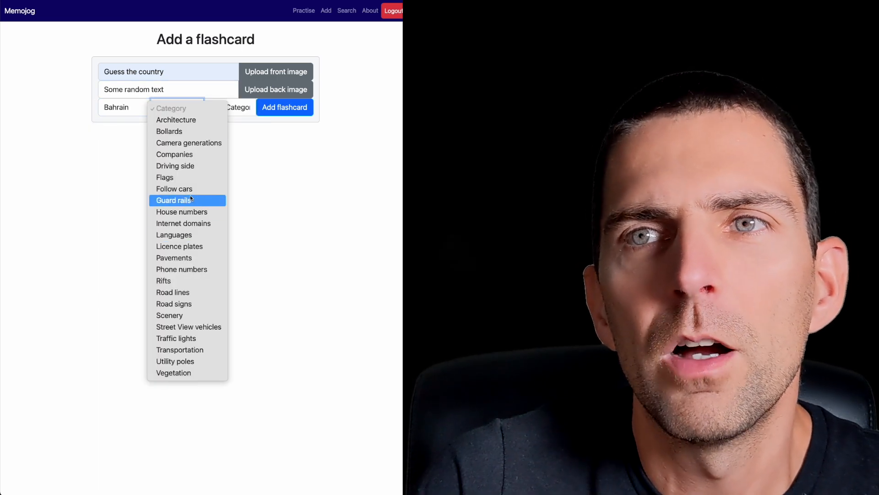
left_click(284, 107)
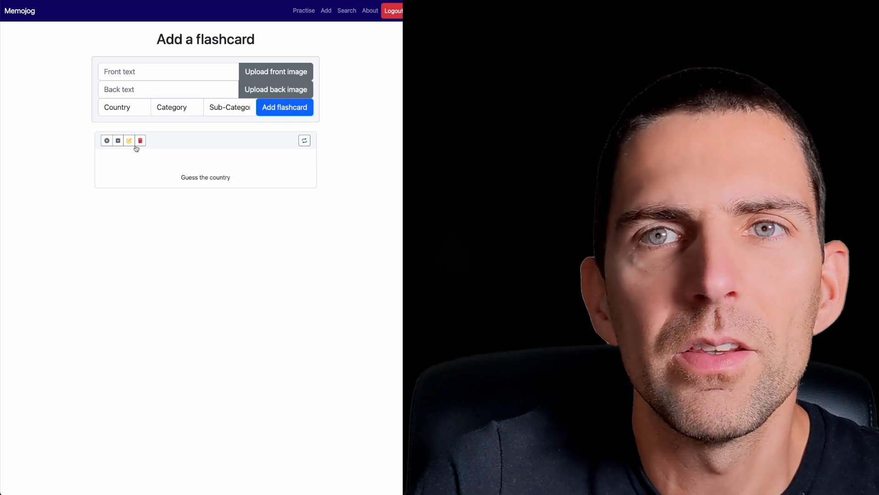
left_click(129, 140)
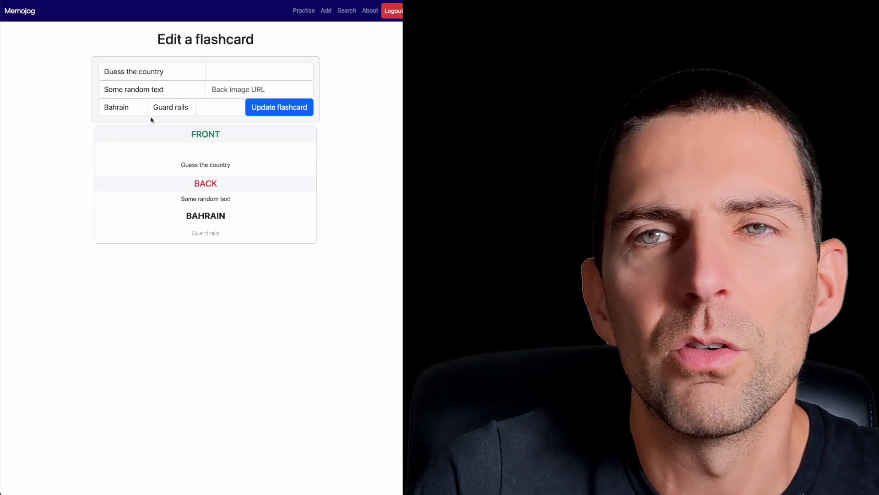
left_click(346, 10)
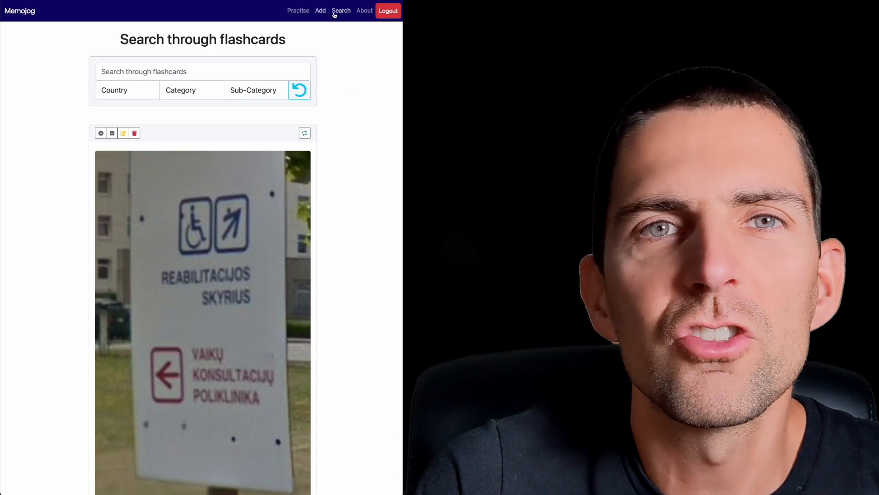
Search for 'random' and delete the matching Guess the country card forever
left_click(201, 71)
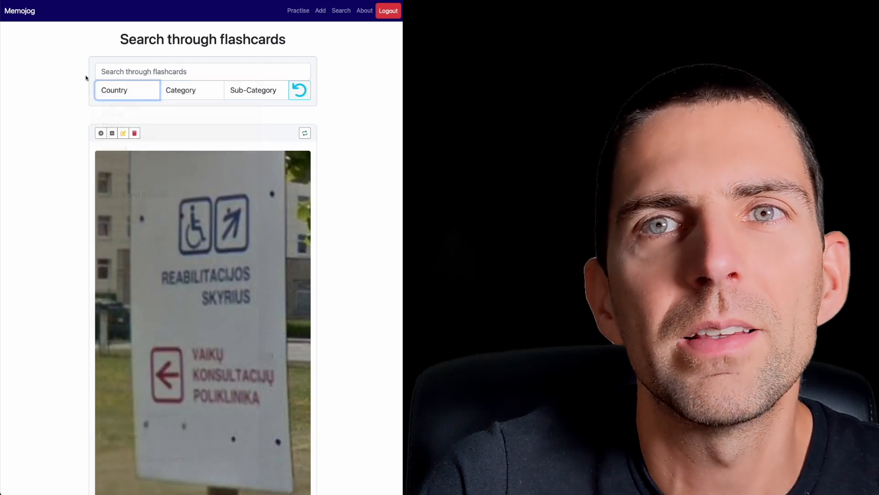
left_click(201, 71)
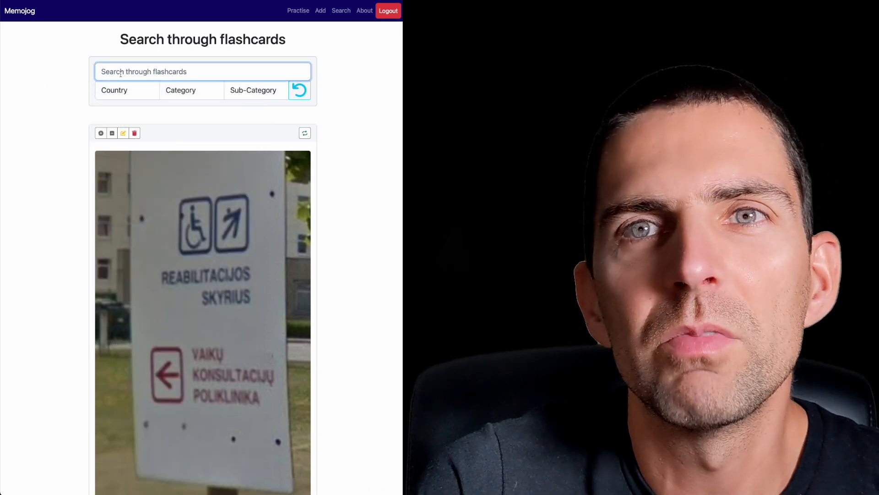
type("random")
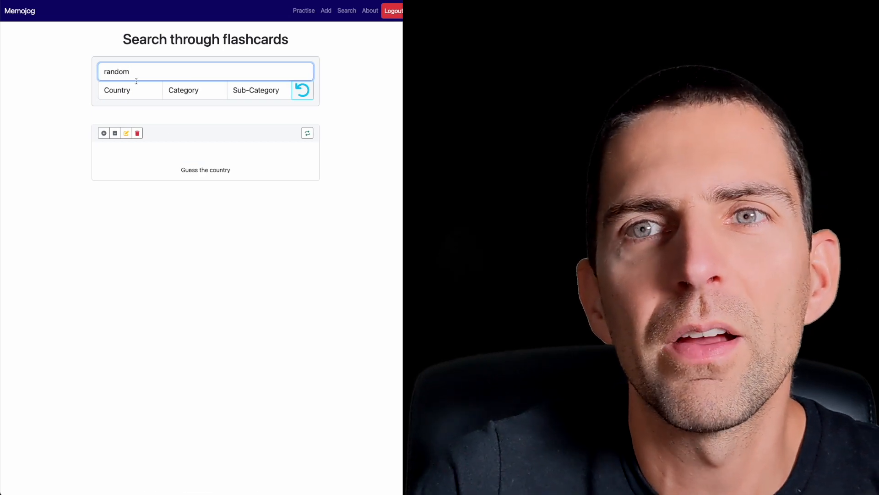
left_click(136, 133)
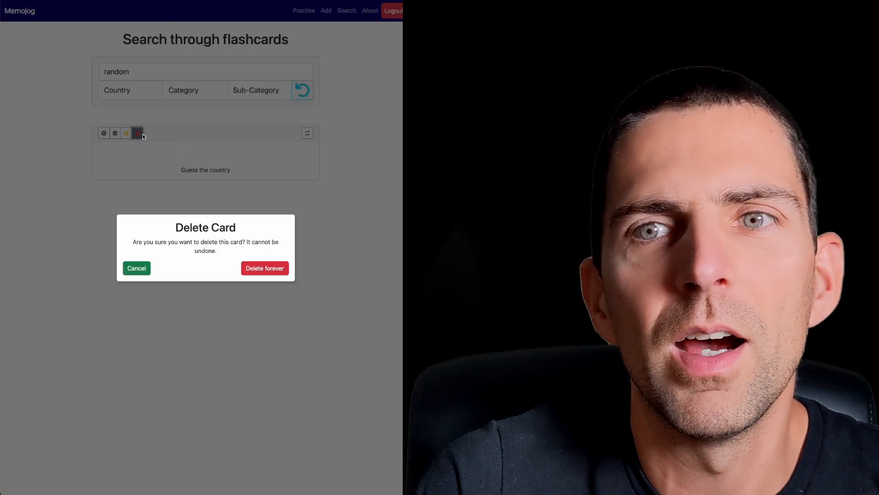
left_click(264, 267)
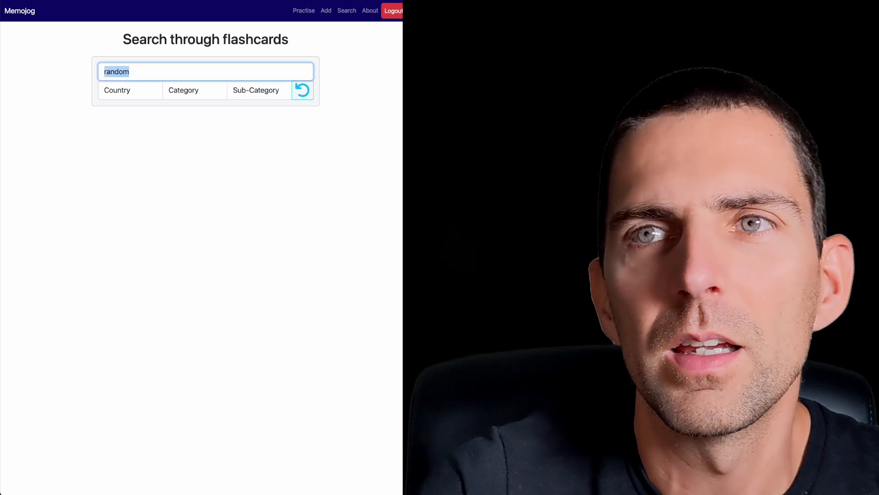
Reset the search to browse all cards, then go to the Add a flashcard page
left_click(302, 90)
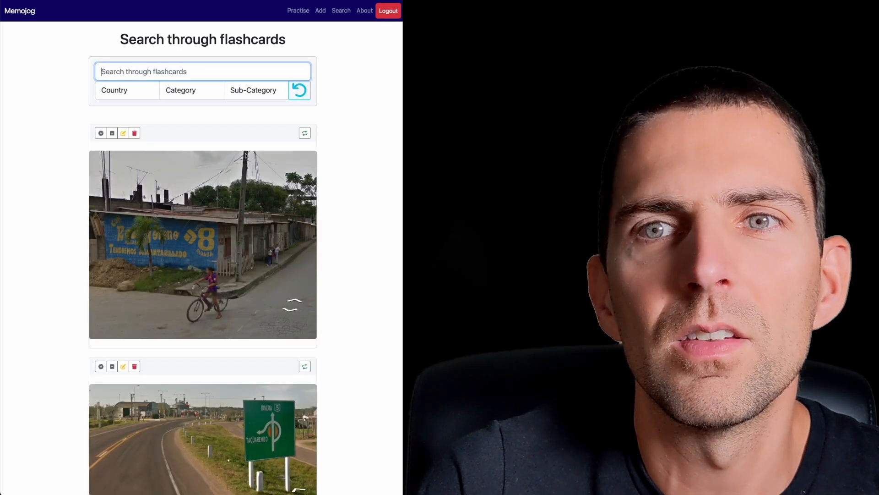
scroll("down", 3)
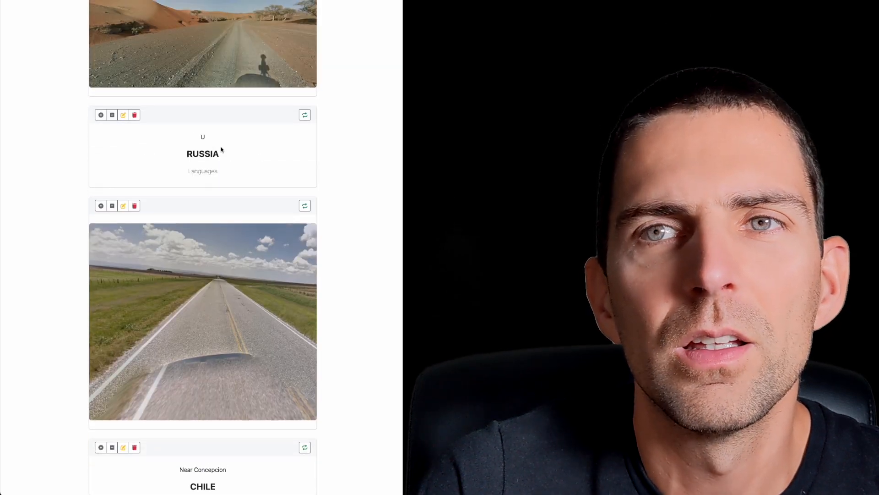
left_click(341, 10)
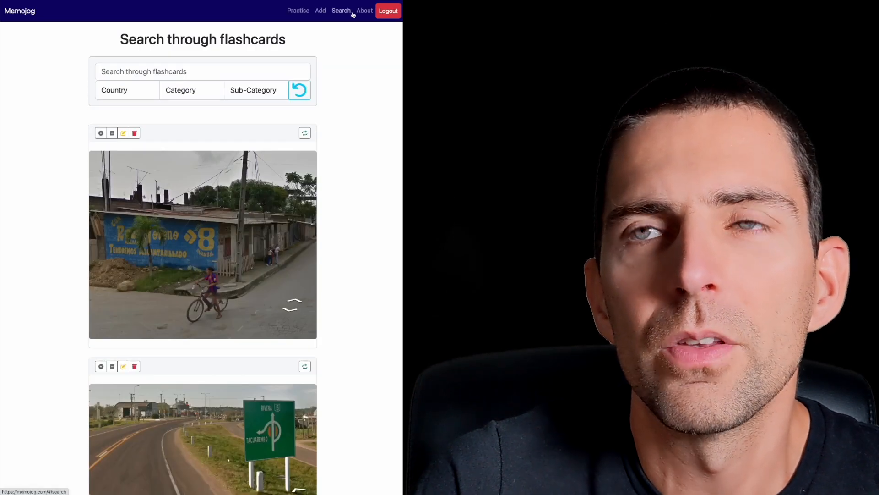
left_click(325, 10)
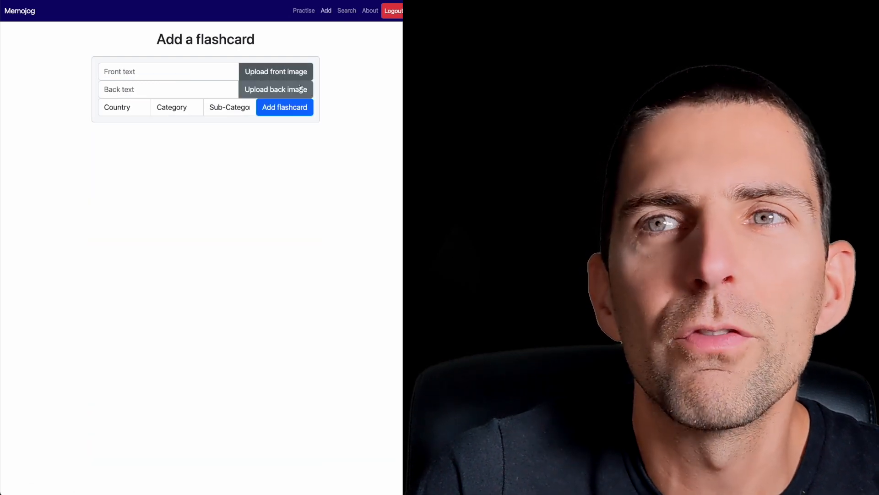
Switch to GeoGuessr and start a single-player A Diverse World game, looking around round 1
left_click(276, 89)
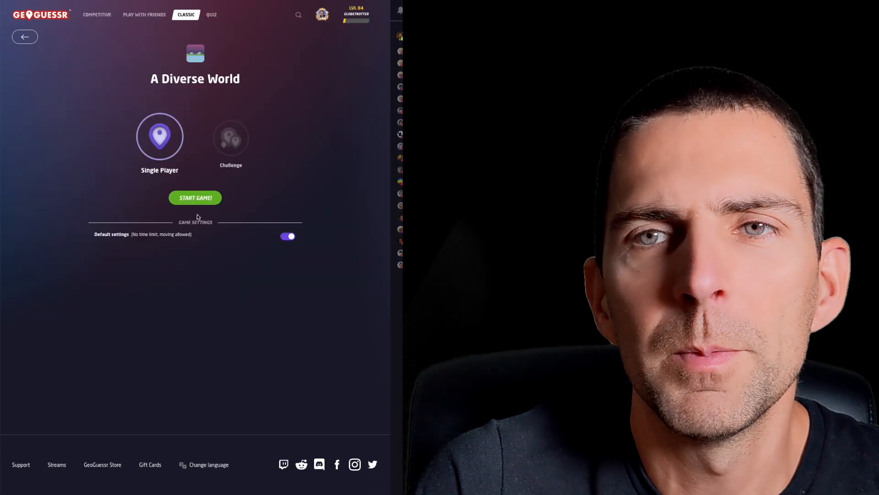
left_click(195, 197)
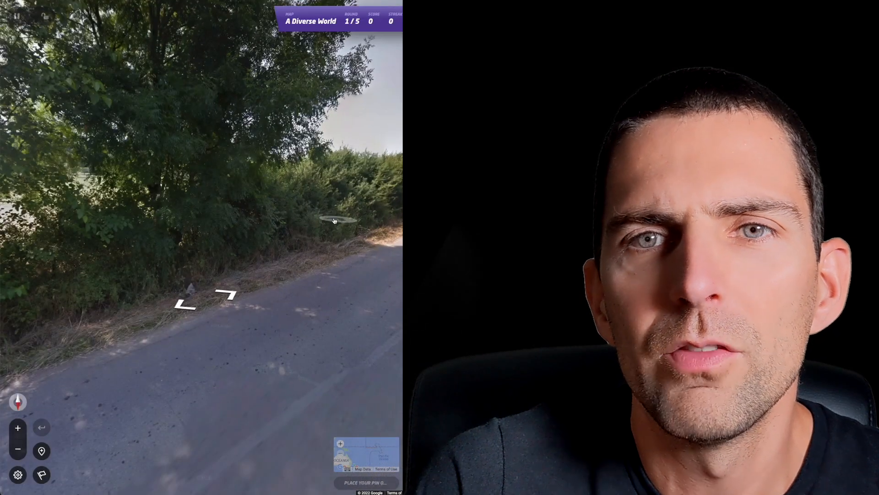
left_click(203, 291)
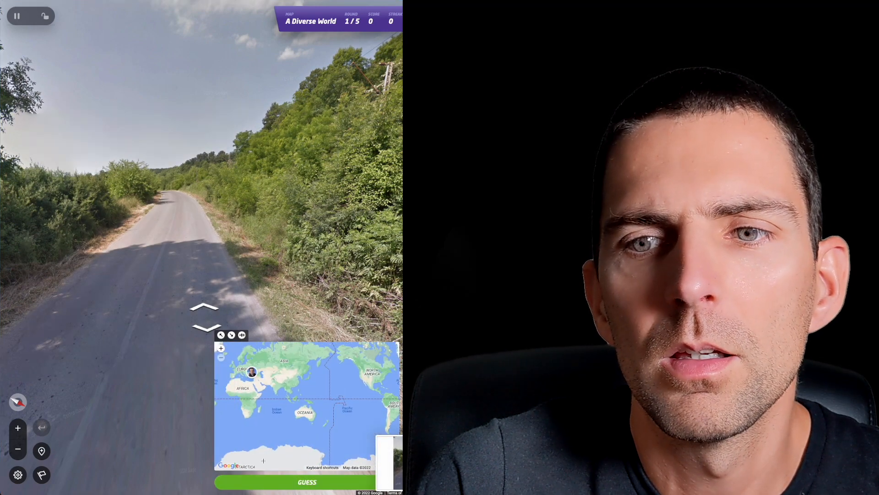
left_click(307, 482)
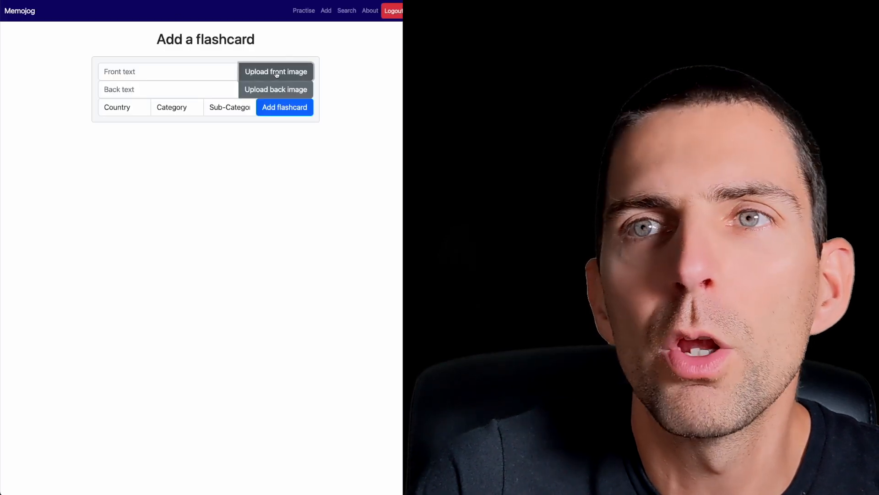
Upload the two GeoGuessr screenshots as front and back images and save the Serbia flashcard
left_click(276, 72)
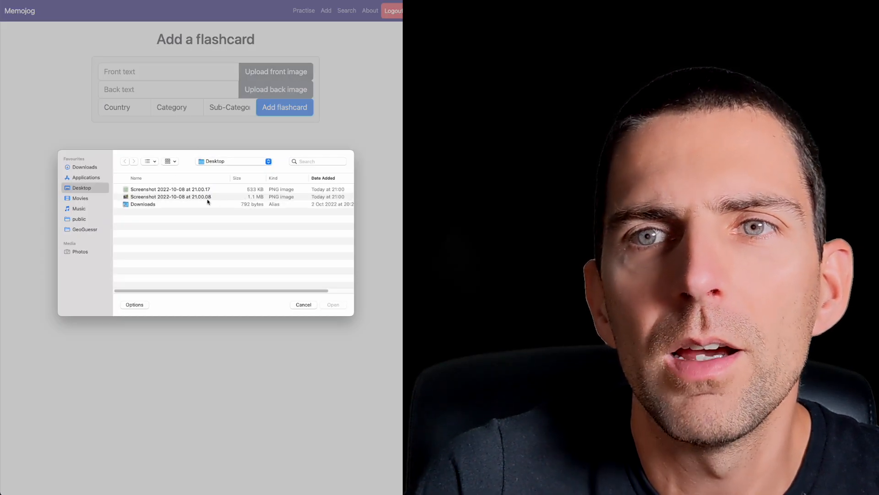
left_click(303, 304)
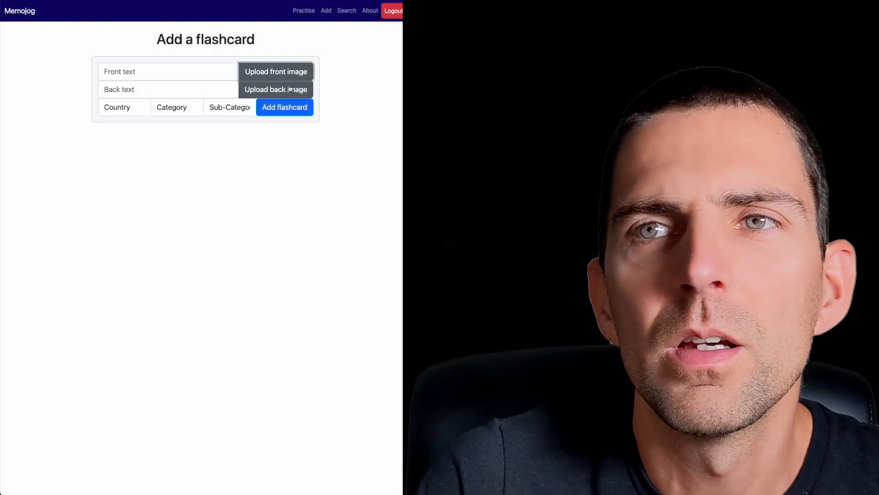
left_click(276, 72)
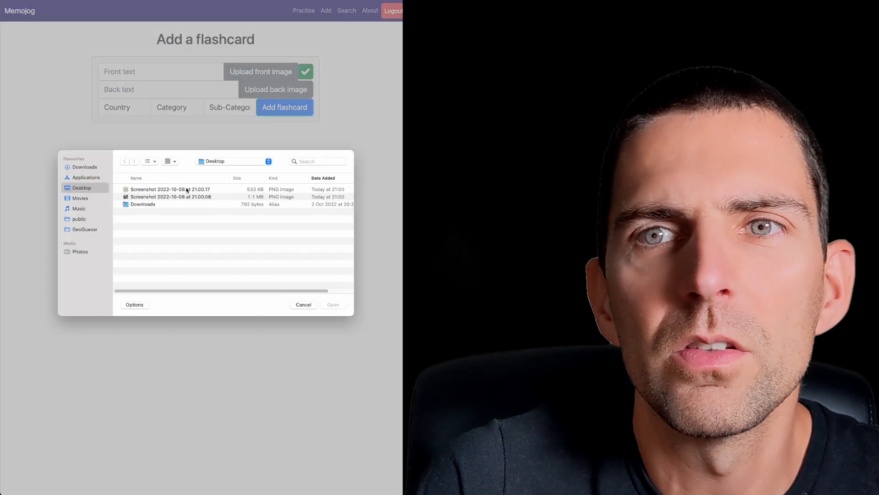
left_click(123, 107)
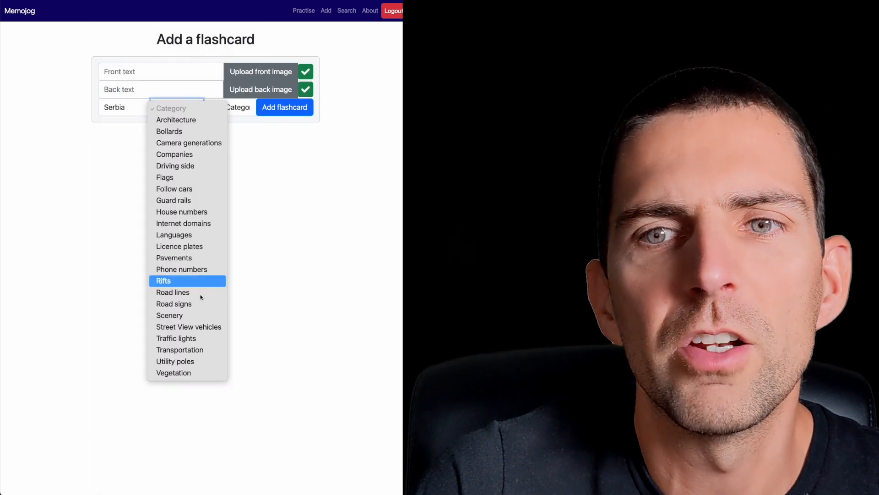
mouse_move(169, 314)
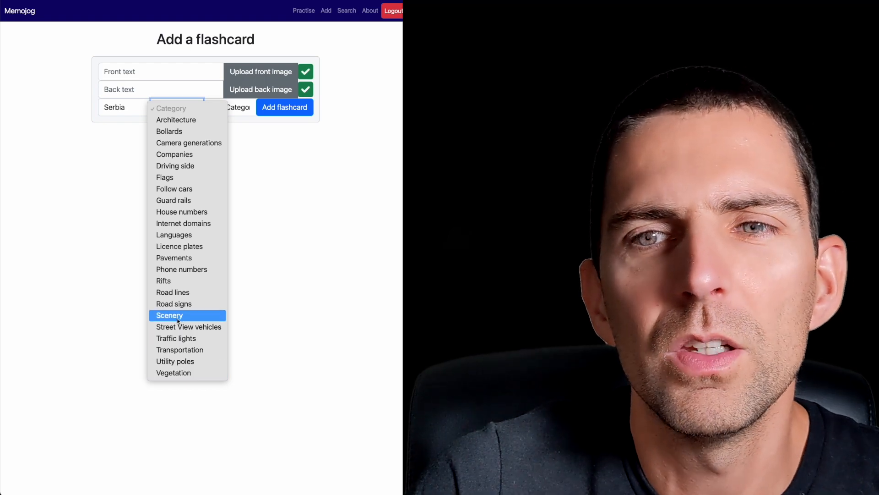
left_click(284, 107)
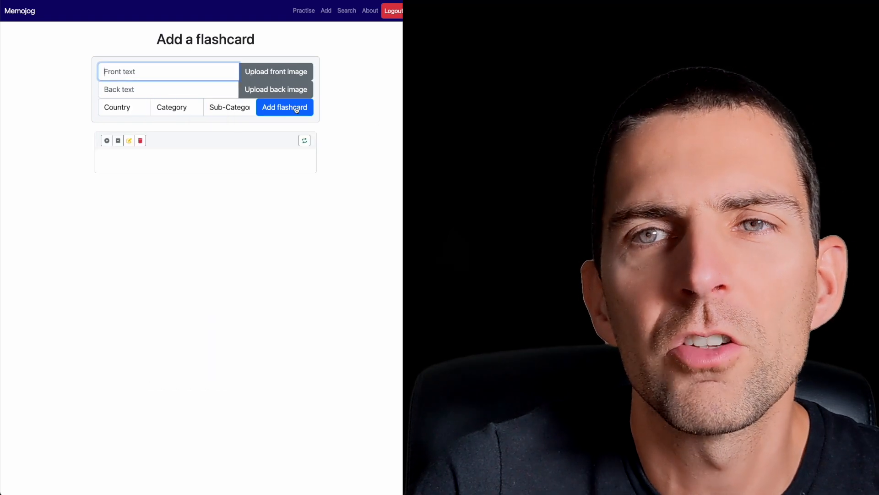
Flip the new Serbia card to its back, then delete it forever via the Delete Card dialog
left_click(304, 140)
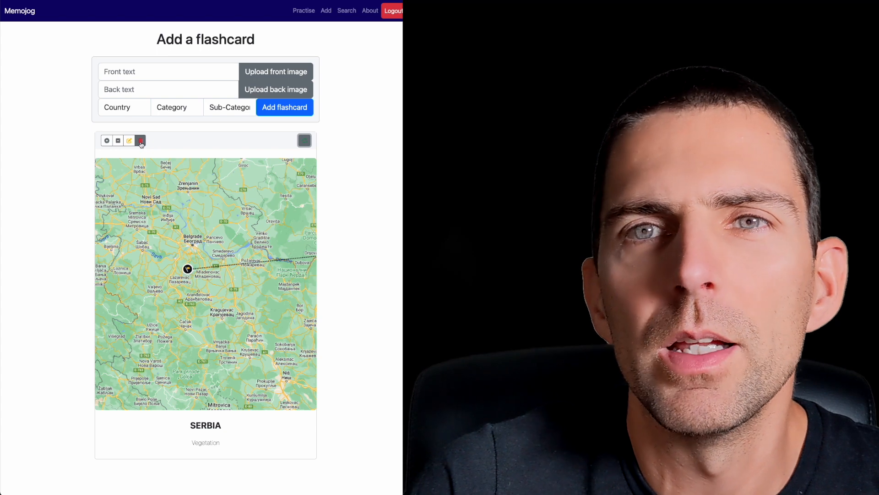
left_click(139, 140)
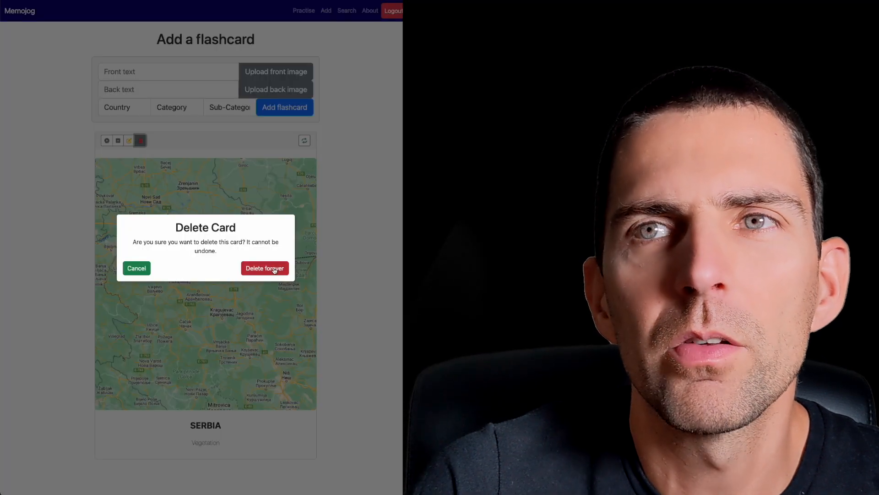
left_click(264, 268)
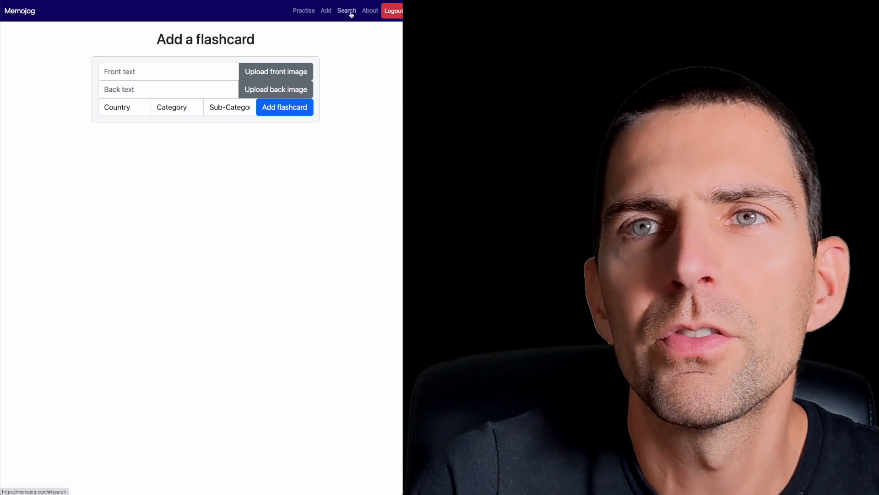
Revisit the Search, Add and Practice pages, then log out of the account
left_click(347, 11)
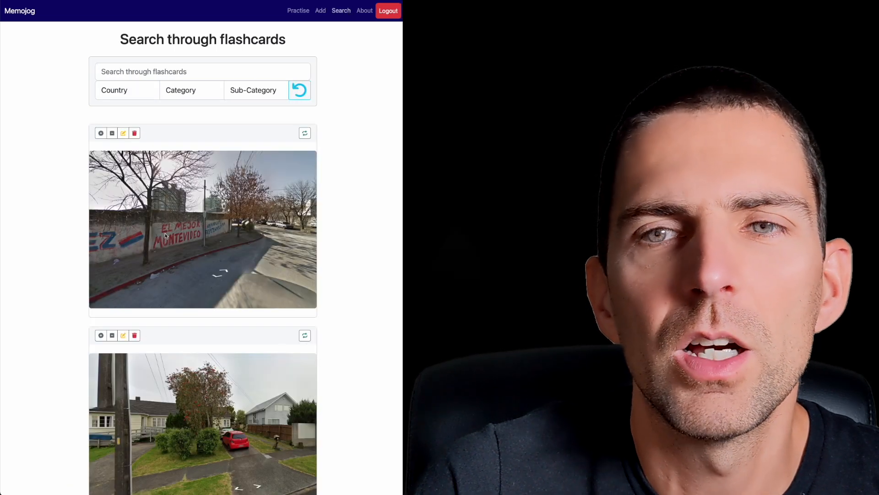
left_click(326, 10)
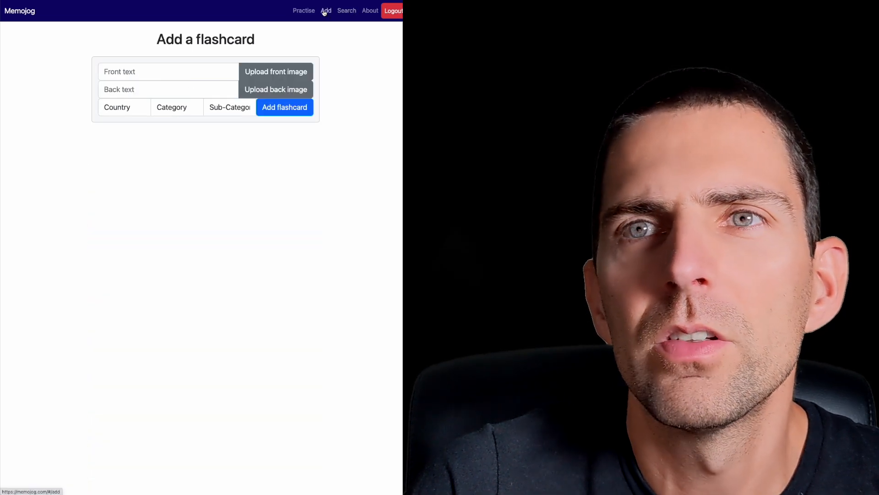
left_click(303, 10)
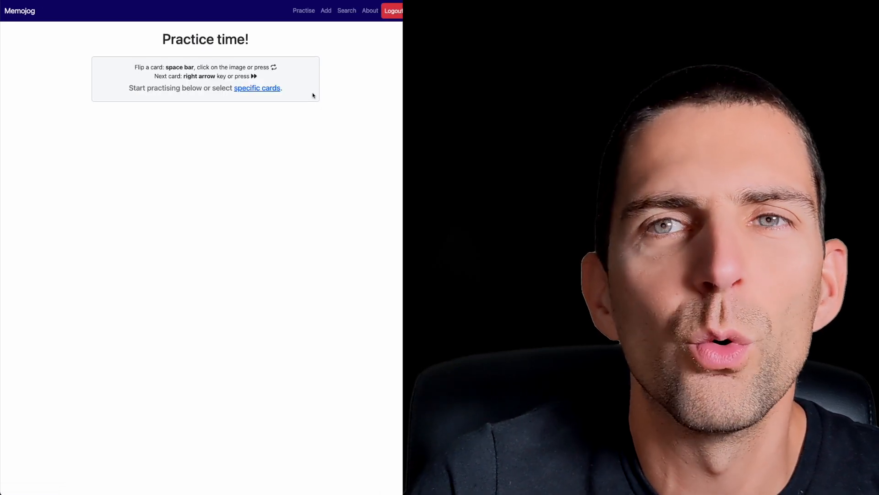
left_click(393, 10)
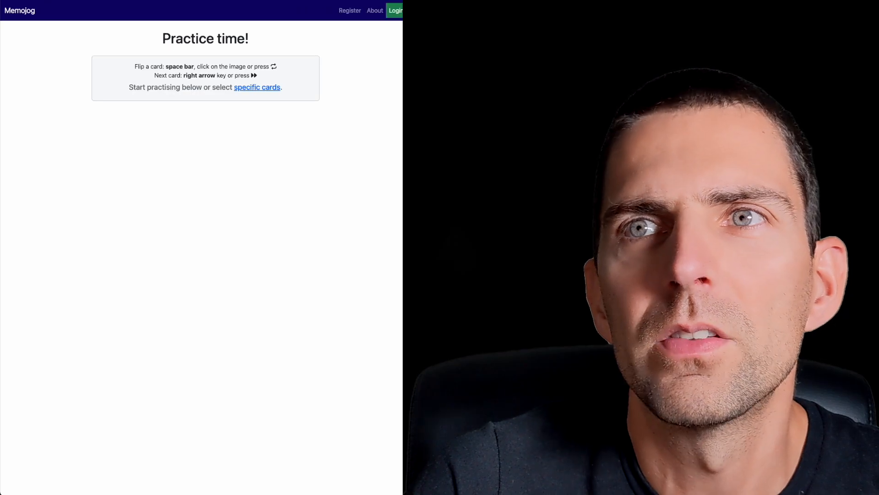